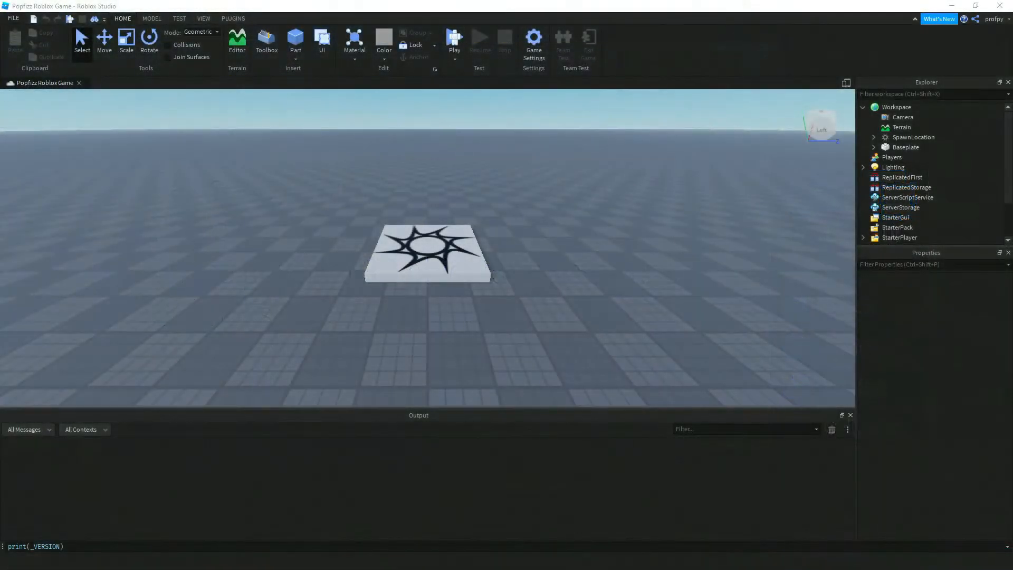
- Insert a Block part from the Part dropdown and place it beside the SpawnLocation
click(454, 39)
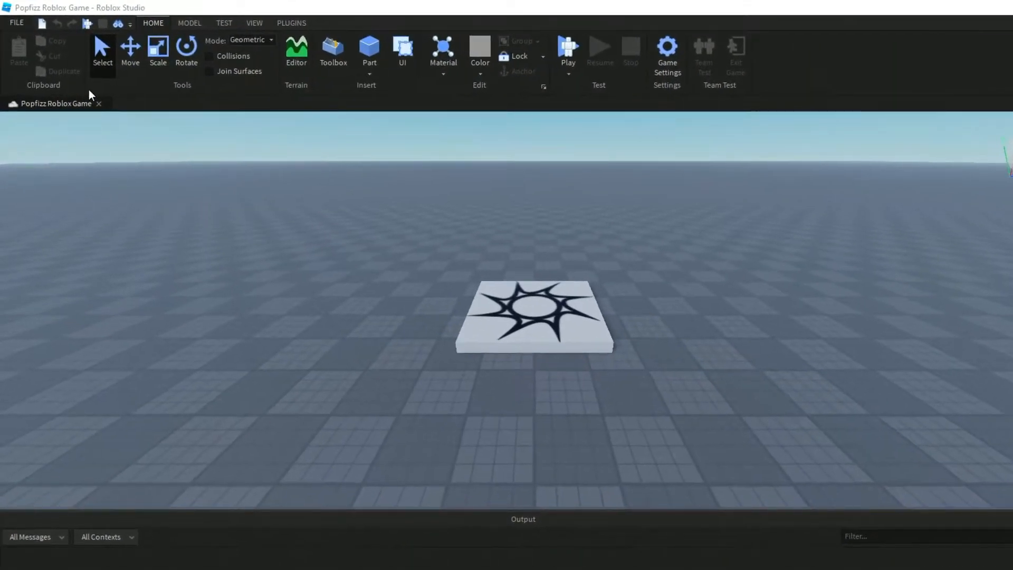
mouse_move(393, 6)
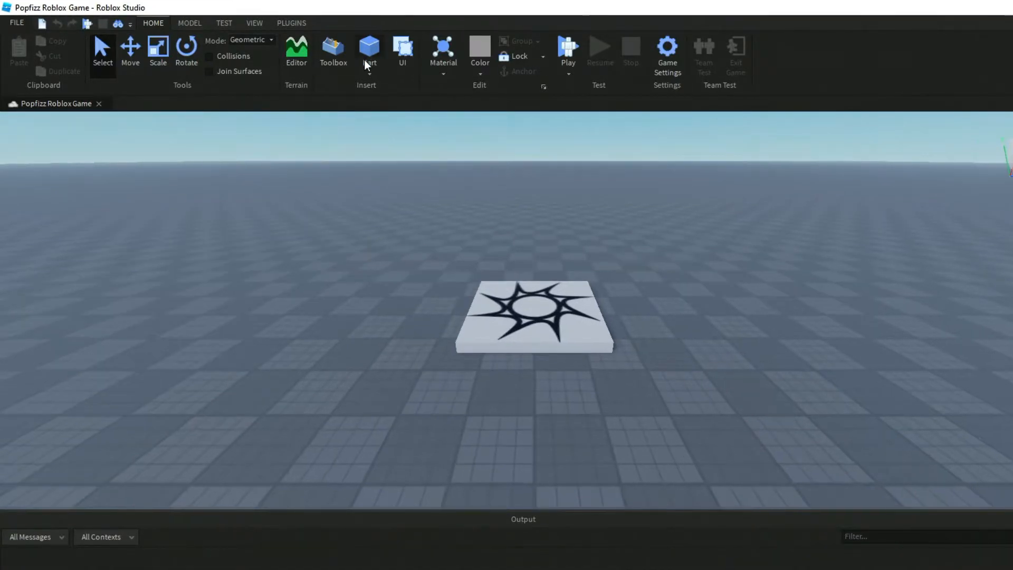
click(369, 77)
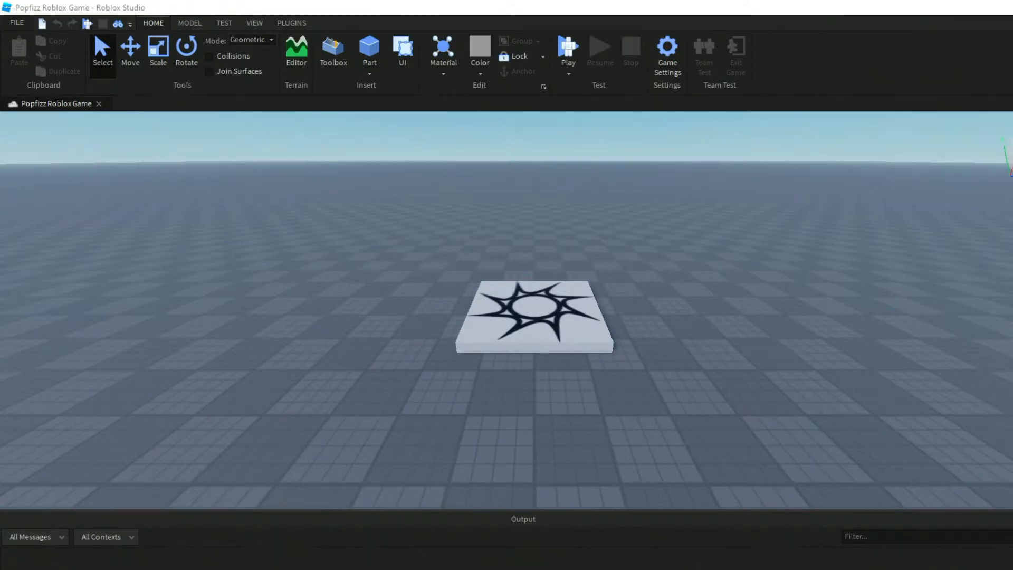
mouse_move(391, 85)
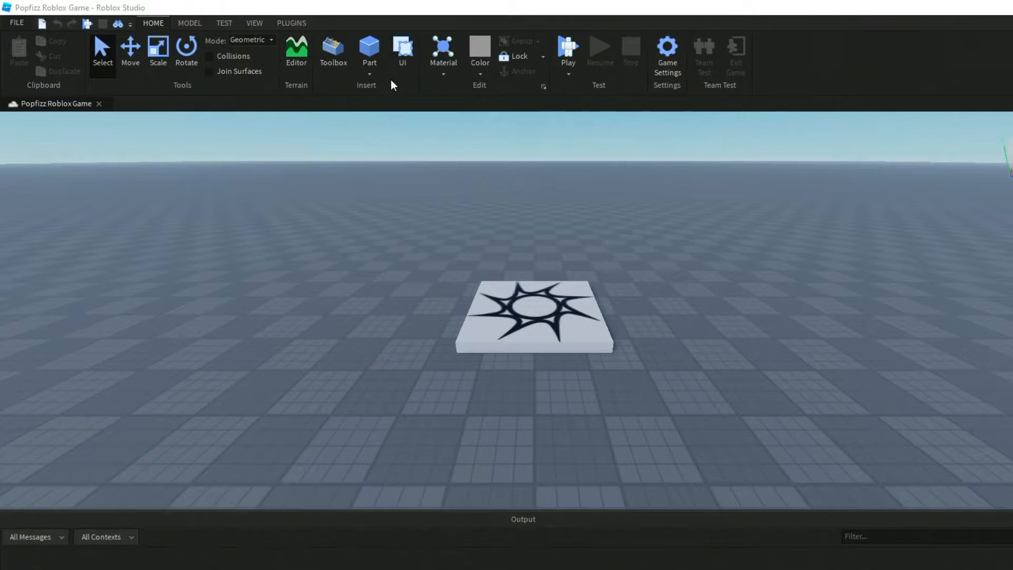
click(369, 71)
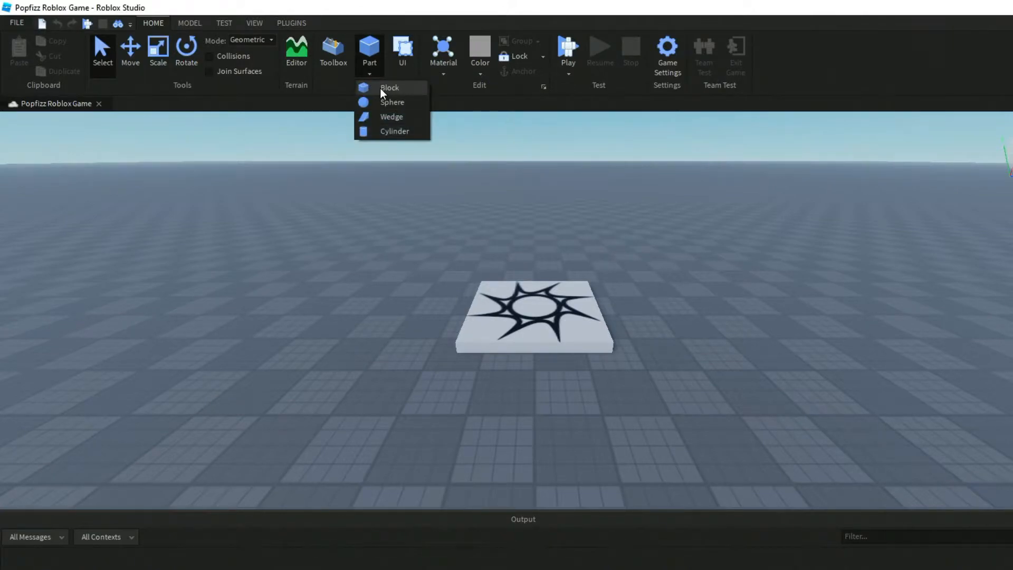
click(389, 88)
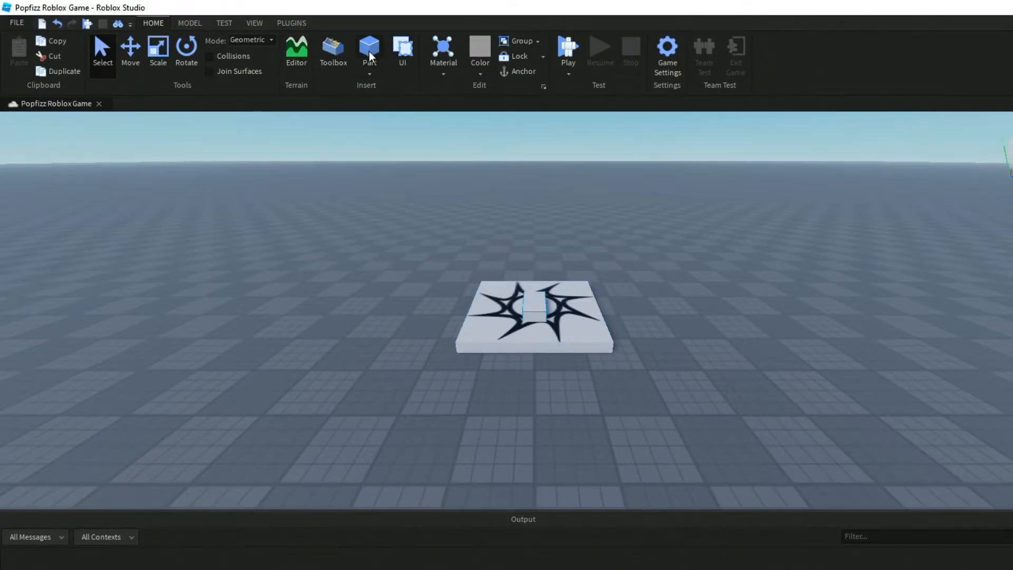
mouse_move(374, 86)
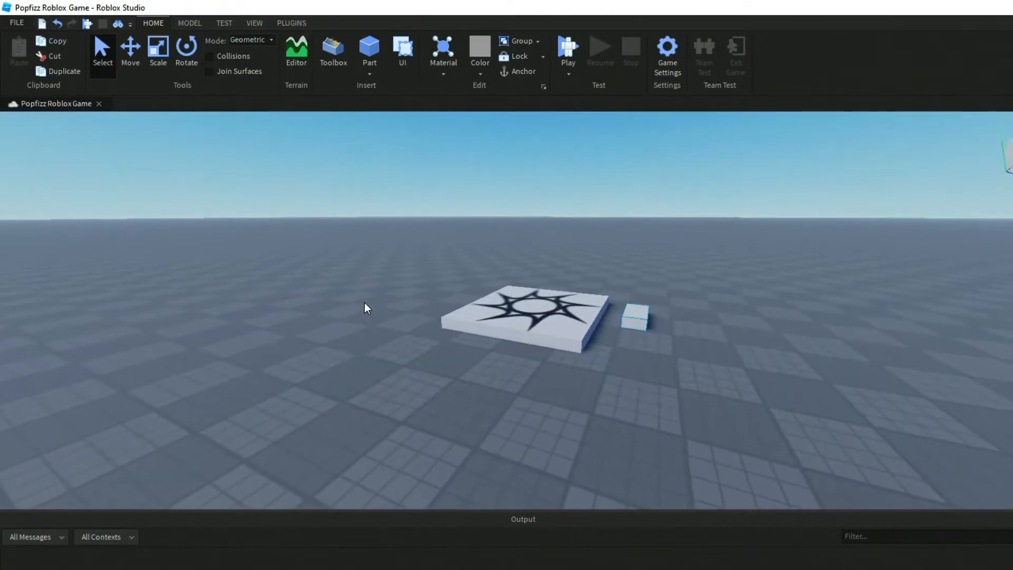
mouse_move(468, 406)
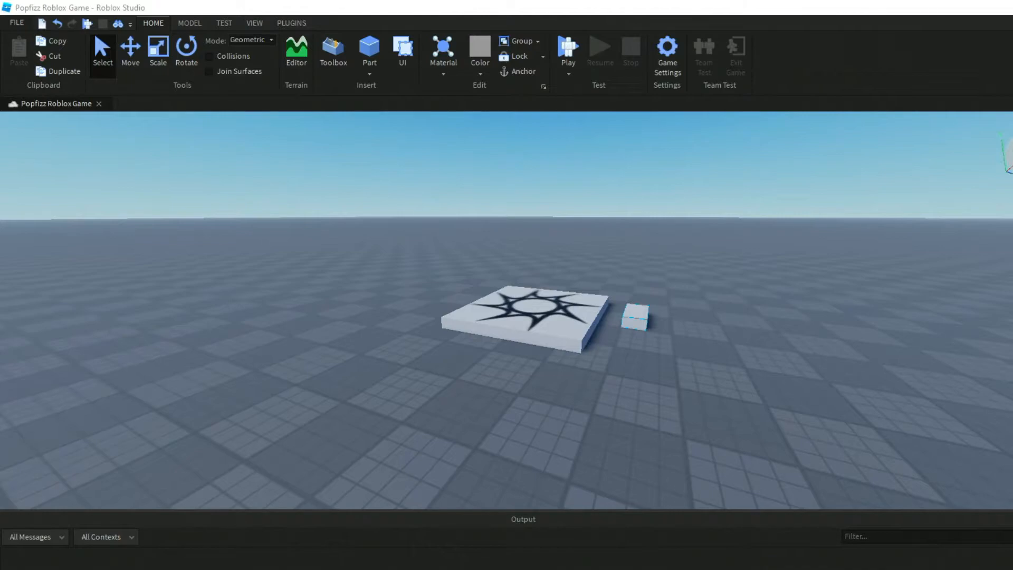
mouse_move(661, 380)
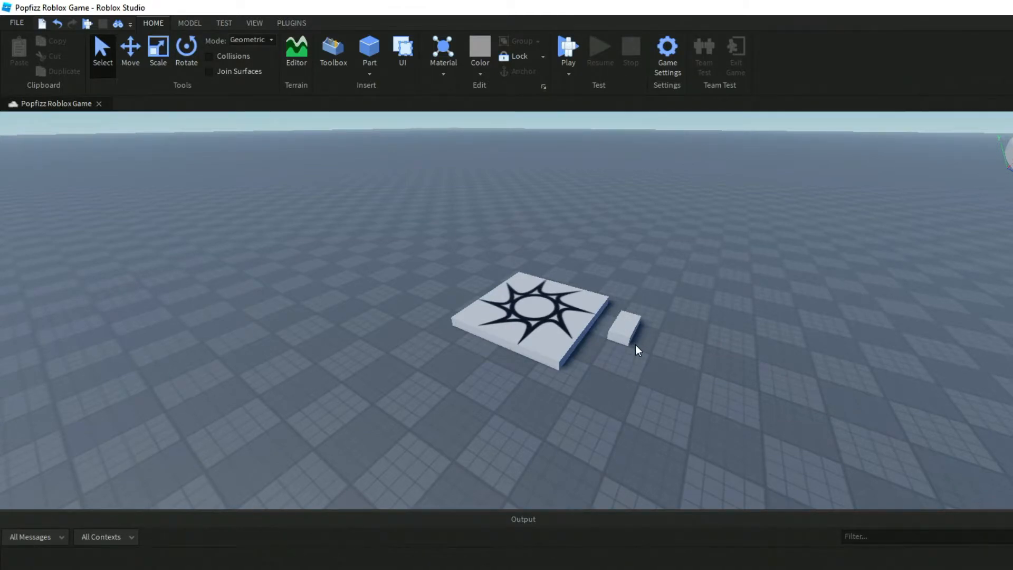
click(625, 331)
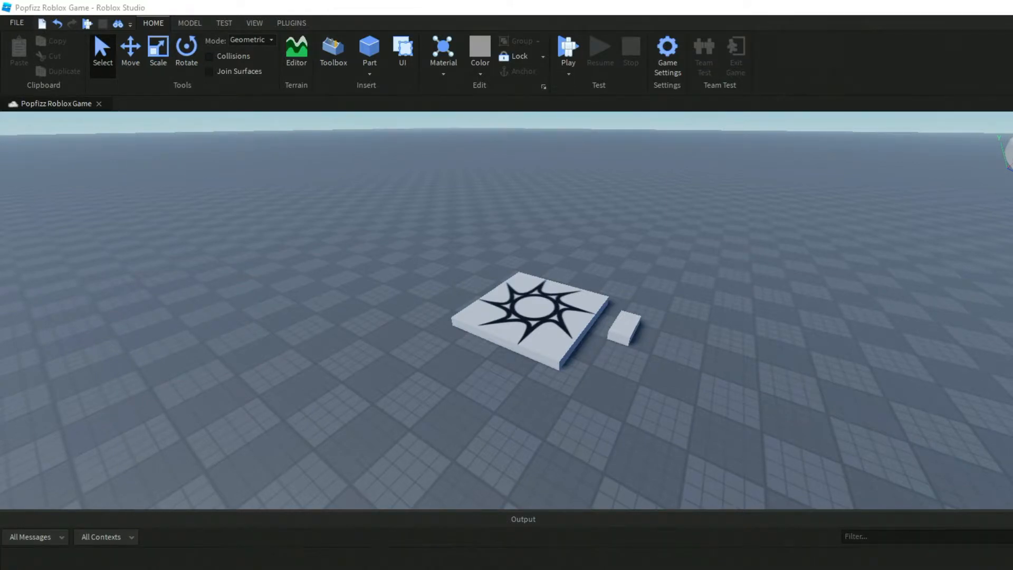
mouse_move(652, 359)
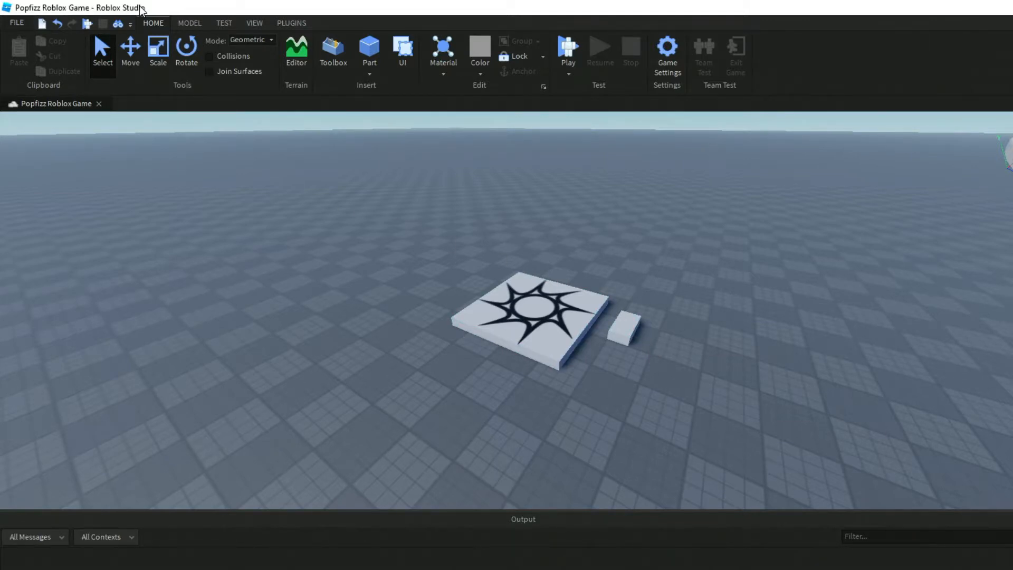
- Select the new block with the Scale tool to enlarge and flatten it
click(158, 50)
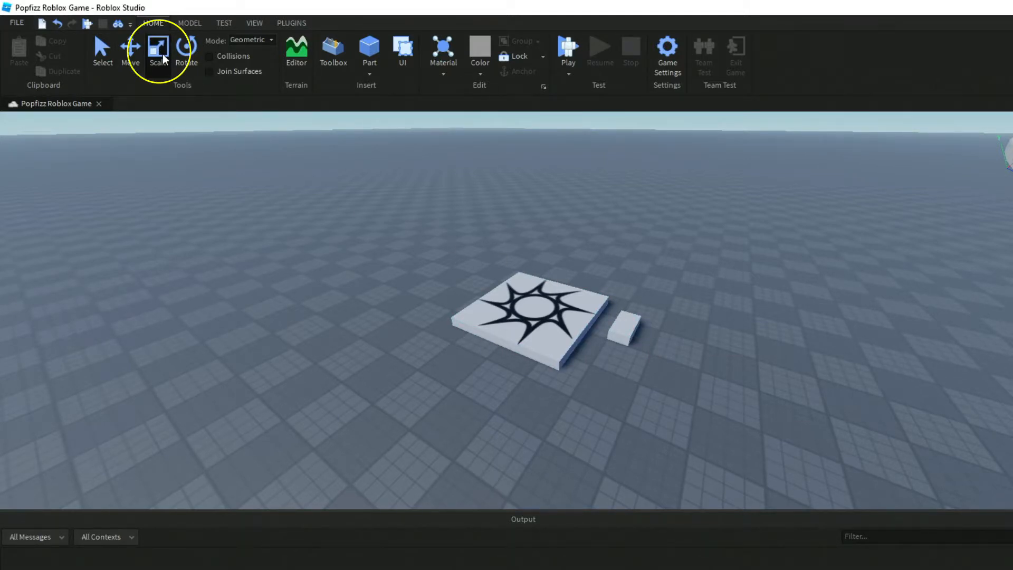
mouse_move(617, 264)
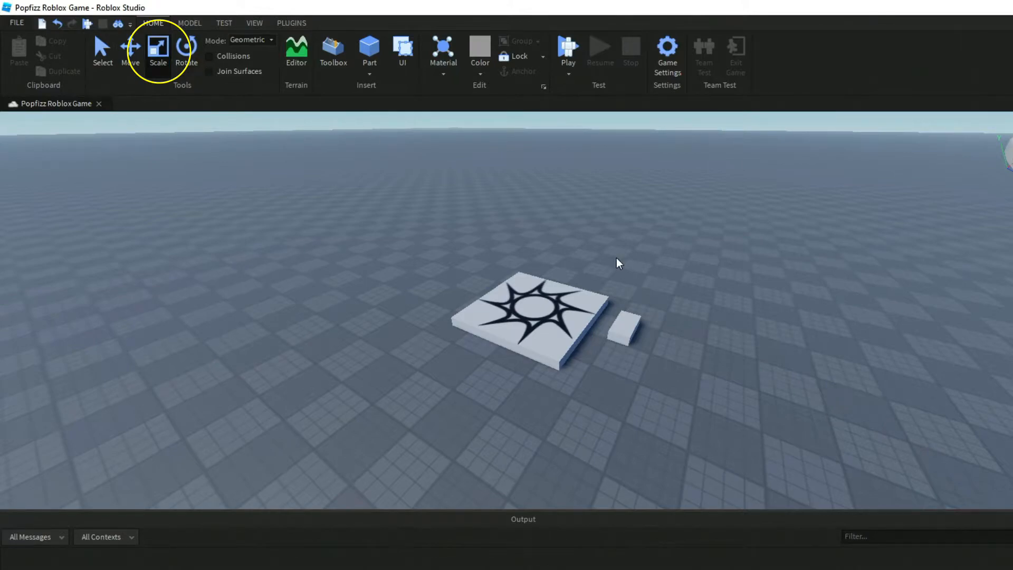
click(625, 319)
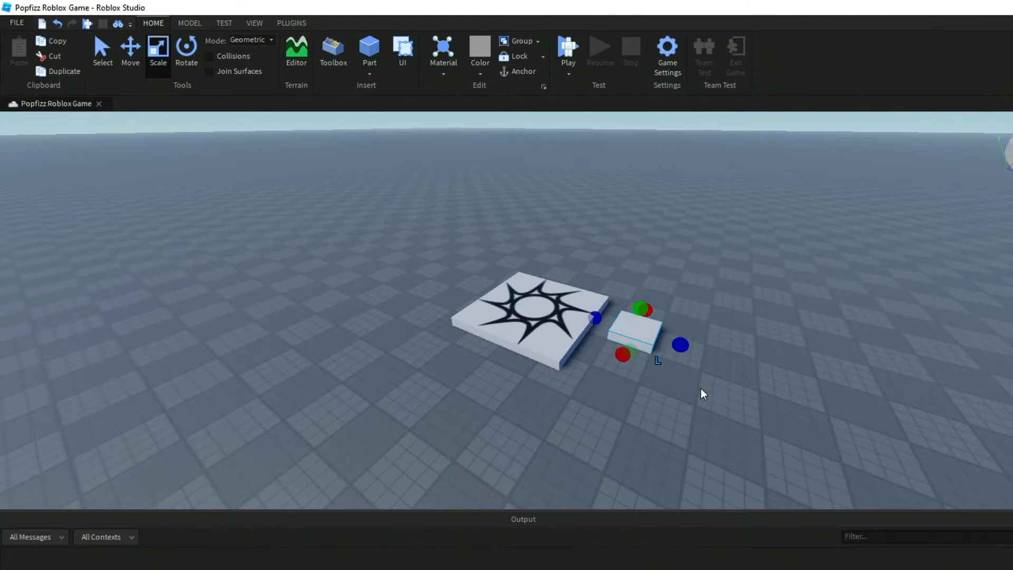
mouse_move(701, 392)
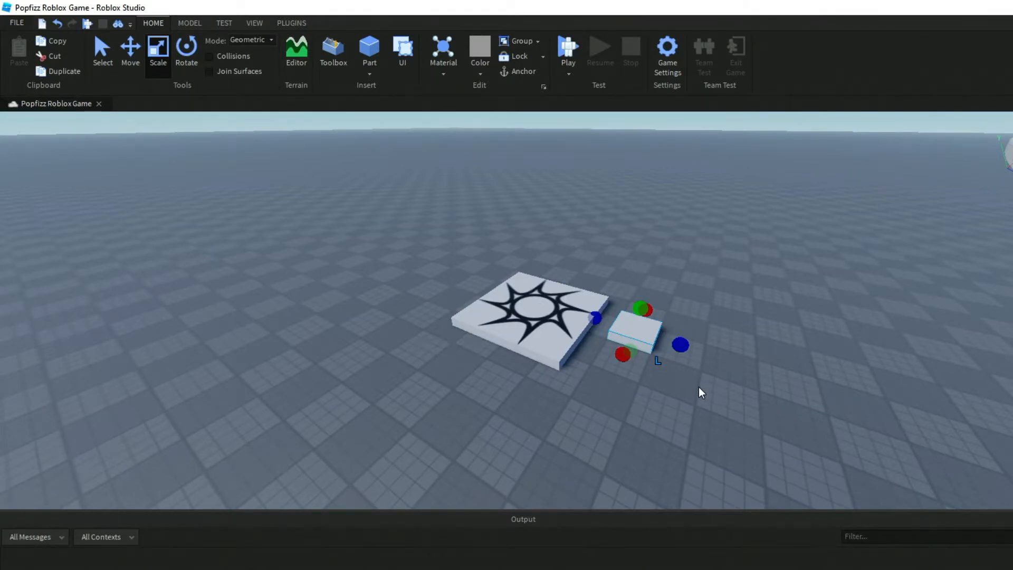
mouse_move(625, 353)
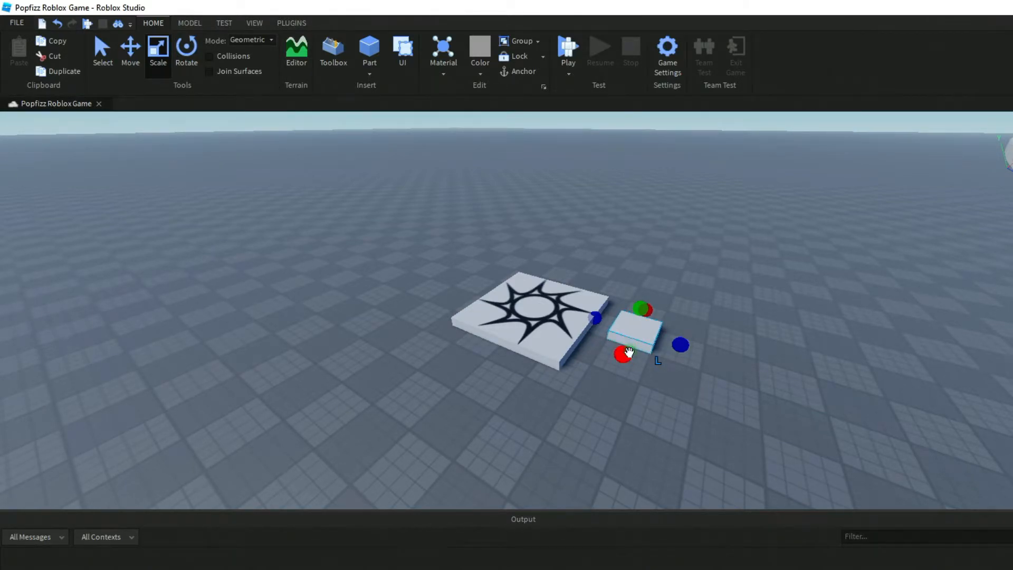
mouse_move(679, 420)
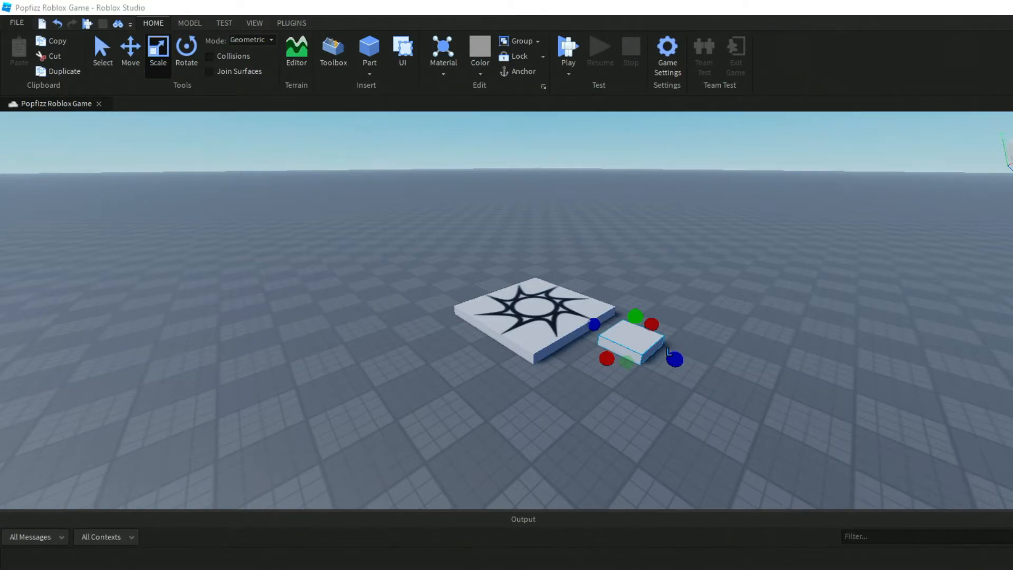
mouse_move(932, 407)
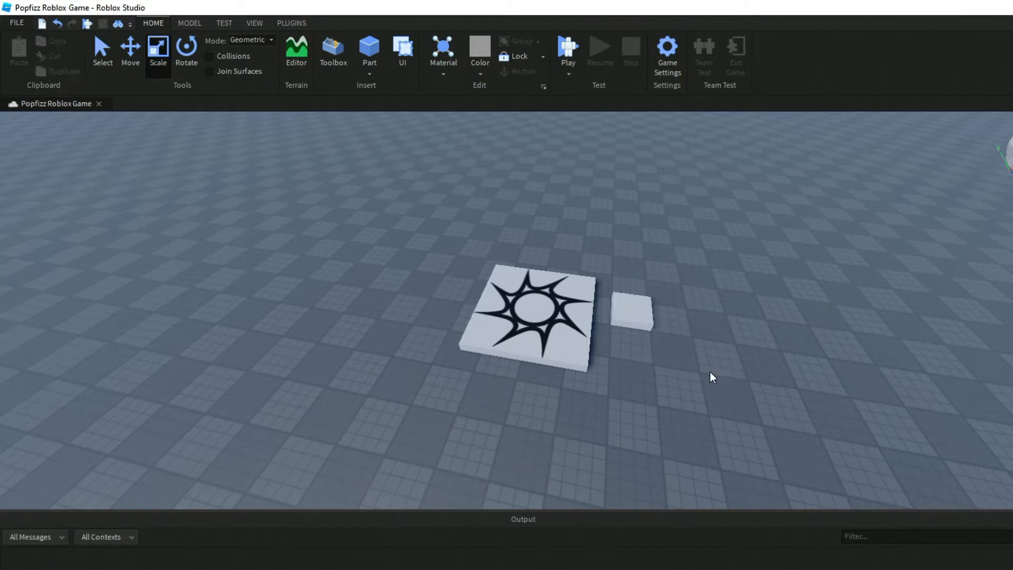
- Insert a second block part near the first slab
click(633, 308)
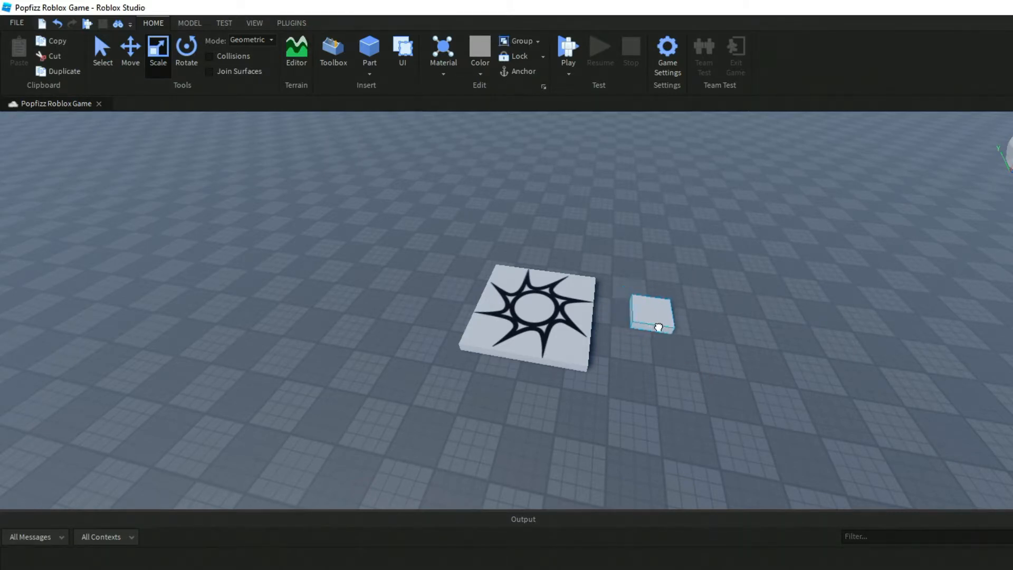
click(652, 314)
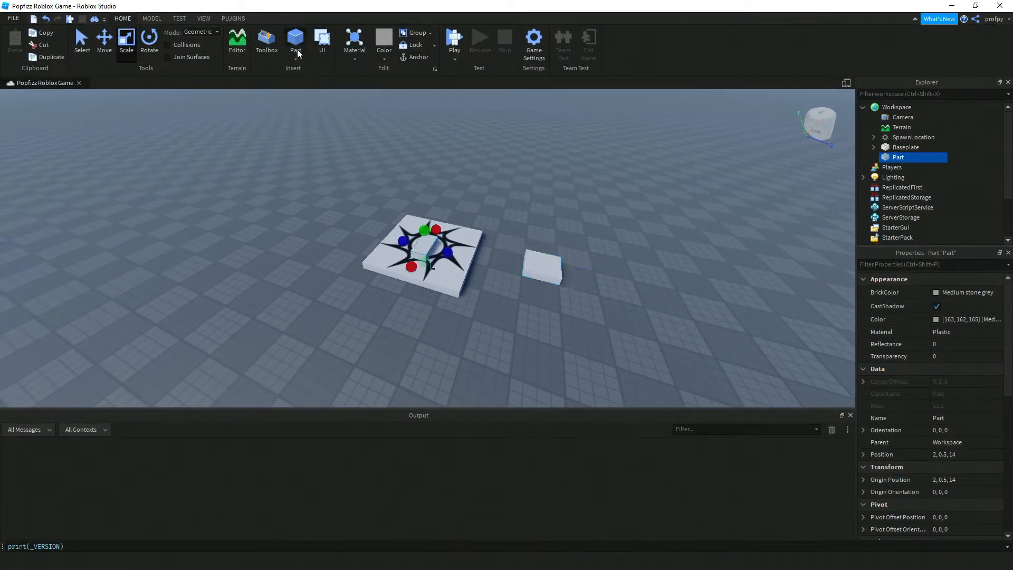
click(296, 40)
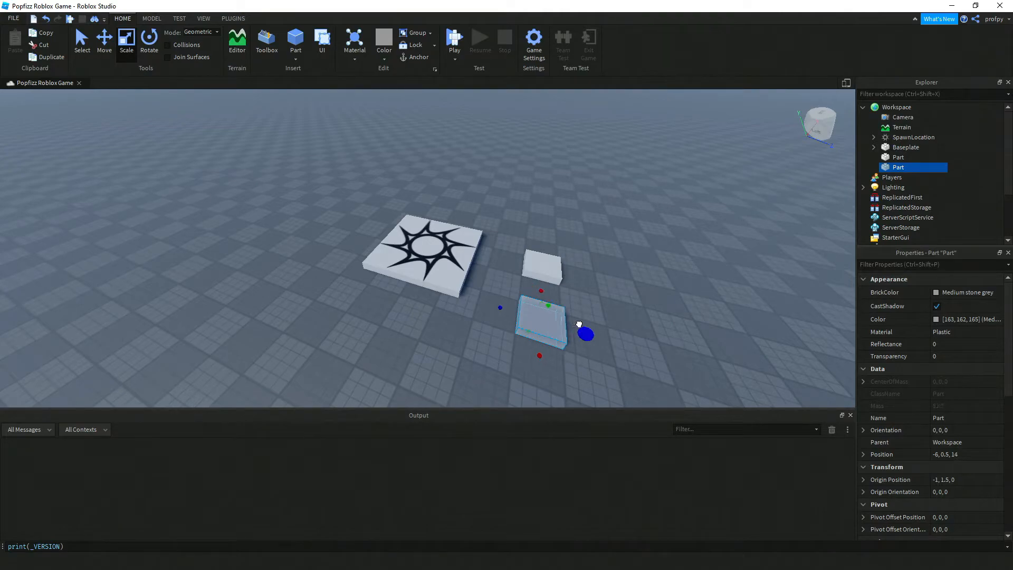
- Stretch the nearer flat part upward until it forms a cube
click(625, 315)
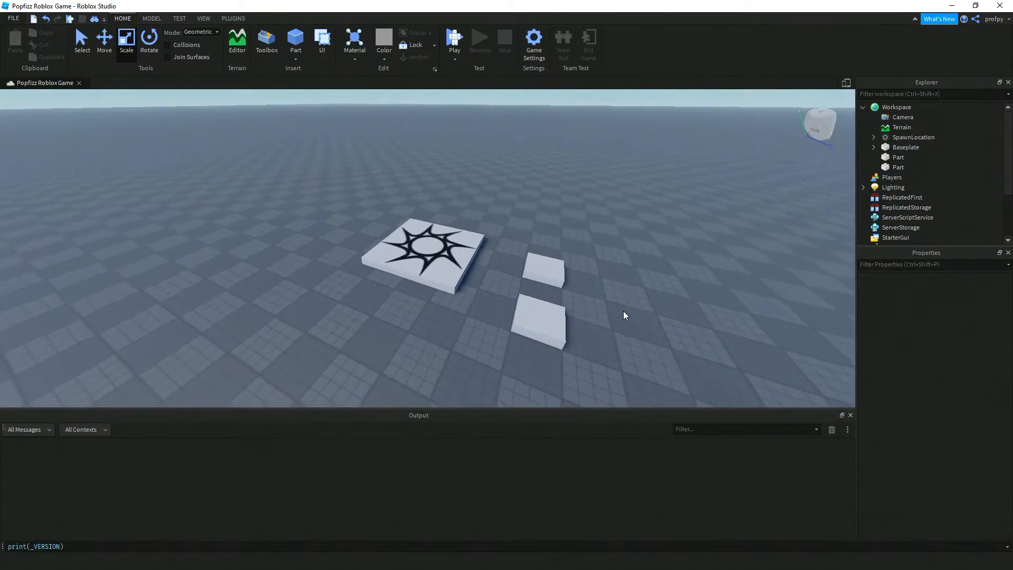
click(539, 319)
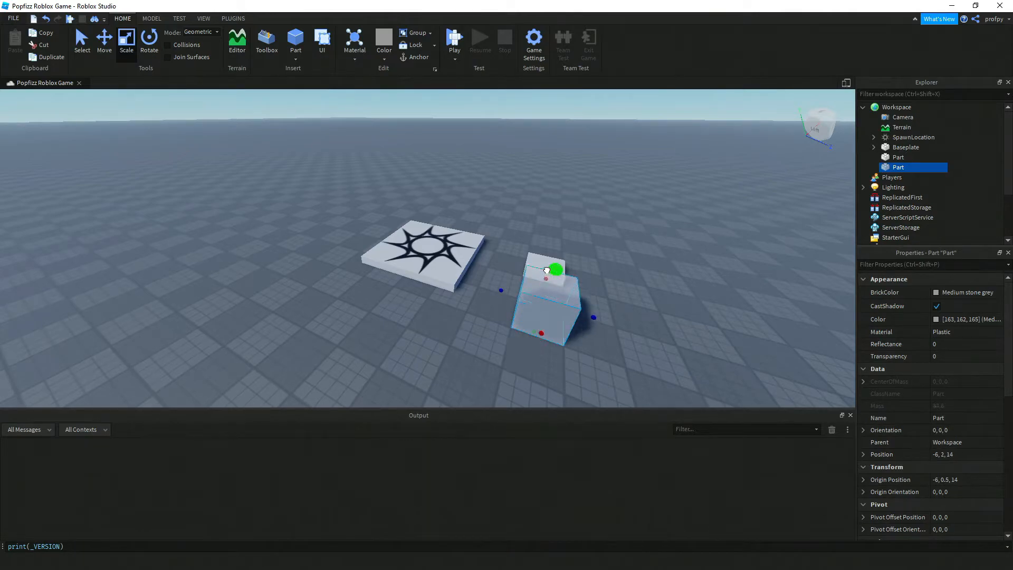
click(679, 285)
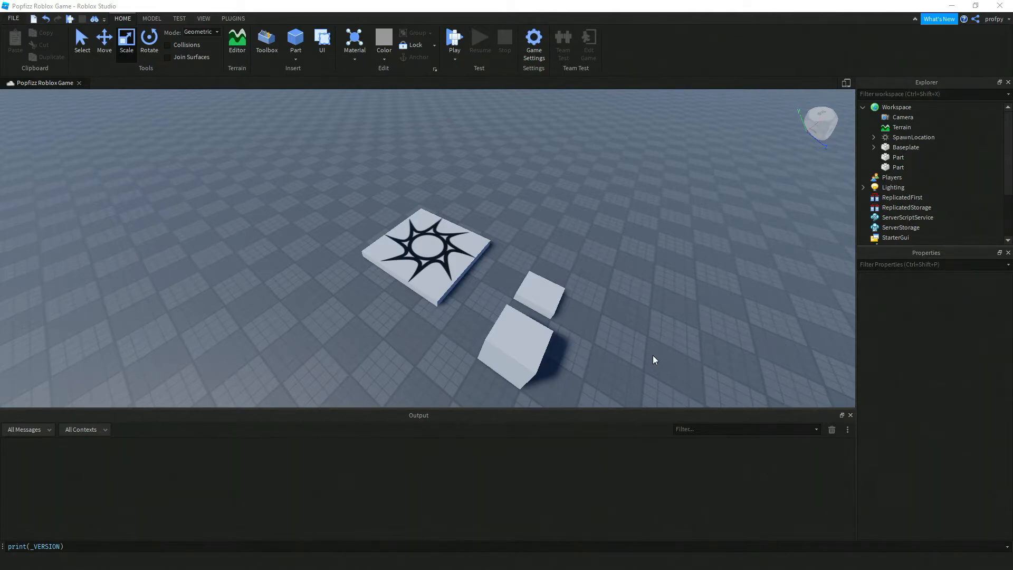
mouse_move(649, 365)
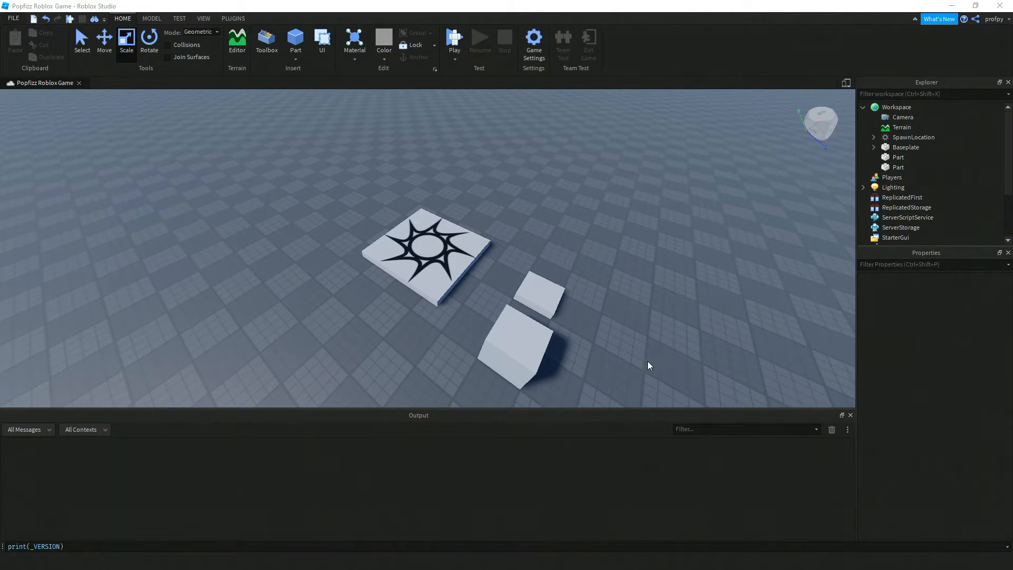
mouse_move(625, 368)
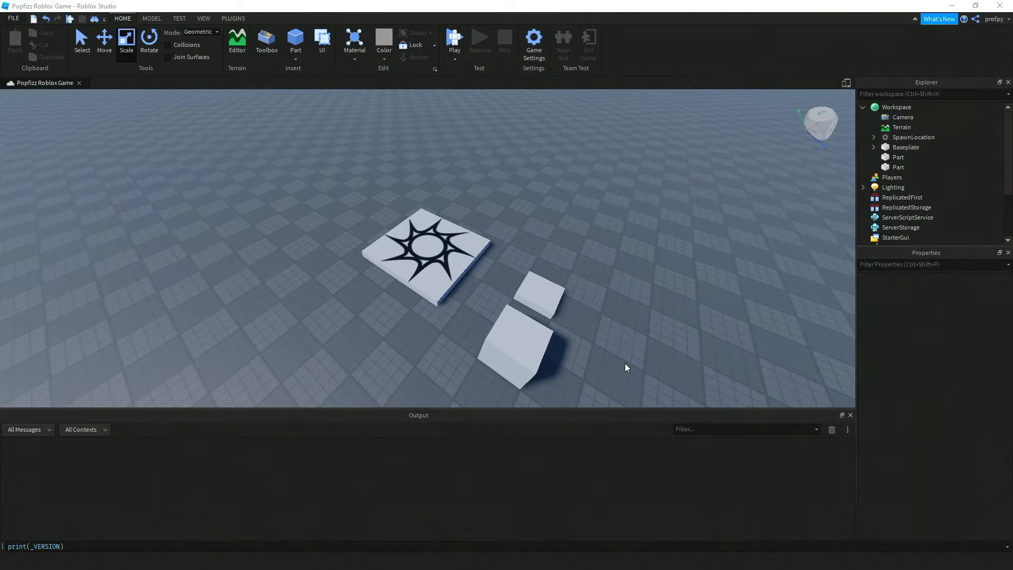
mouse_move(631, 365)
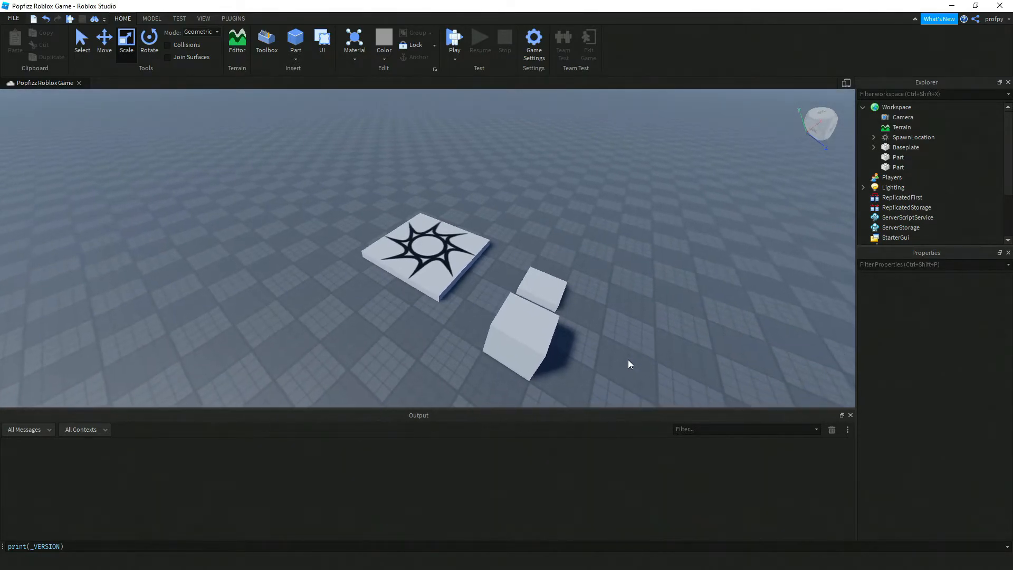
- Rename the smaller flat Part to FirstPart through the Explorer's Rename action
click(539, 283)
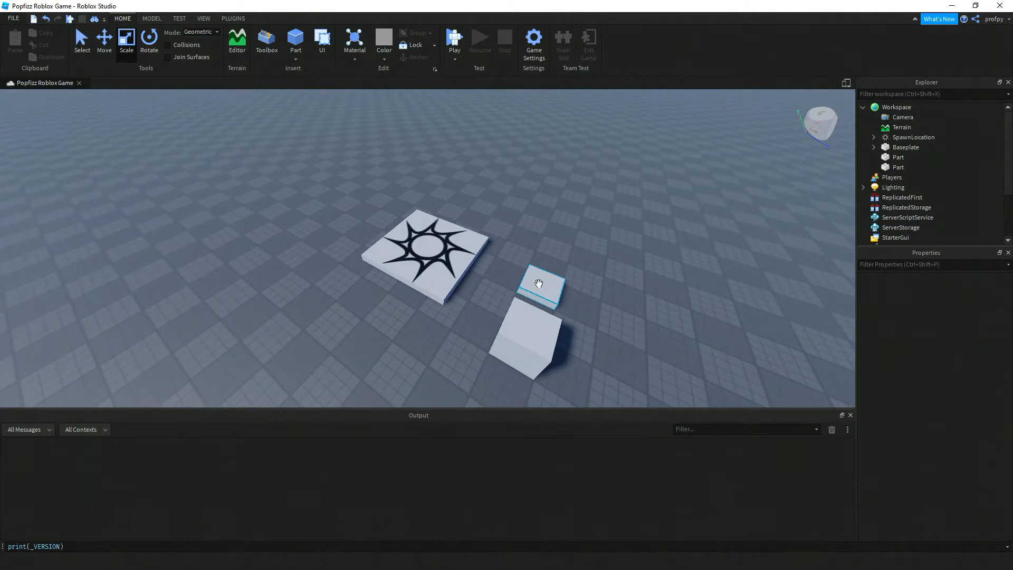
click(541, 284)
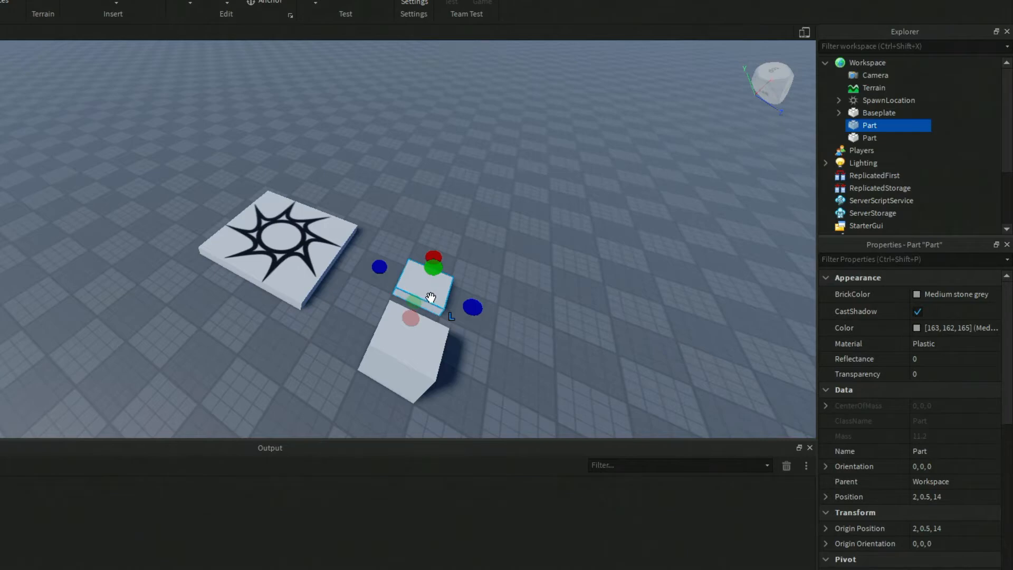
mouse_move(606, 205)
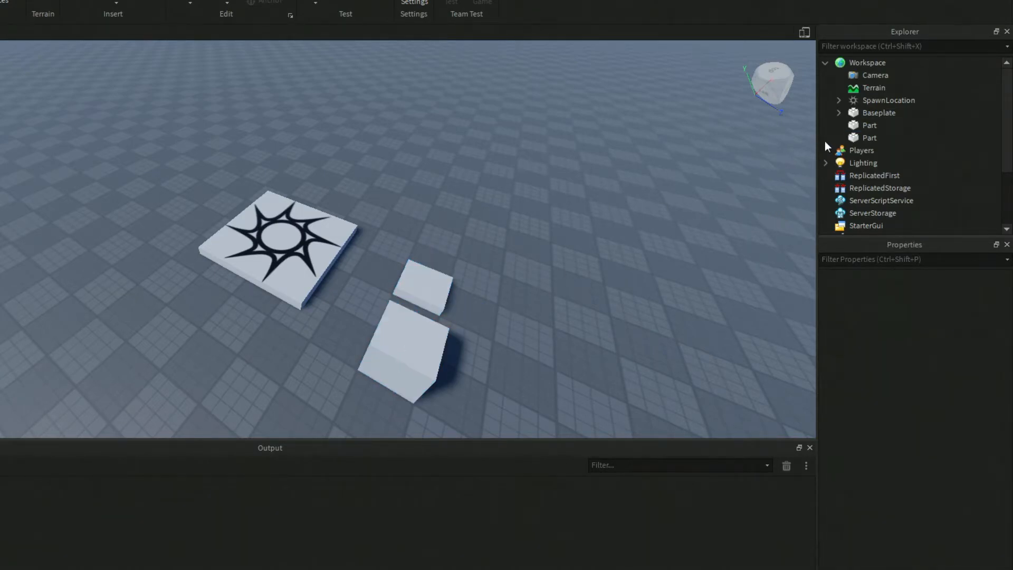
click(869, 125)
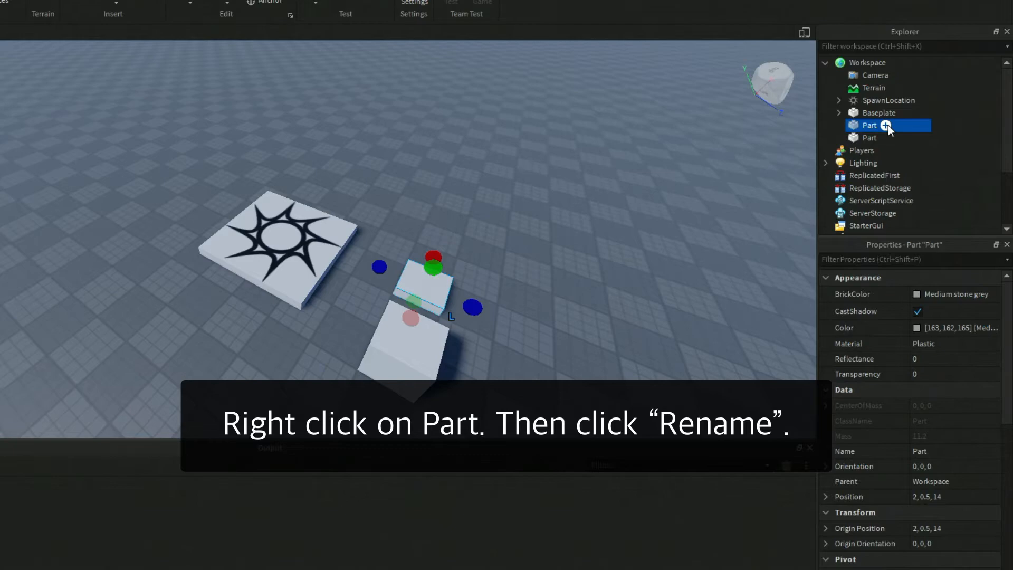
mouse_move(888, 128)
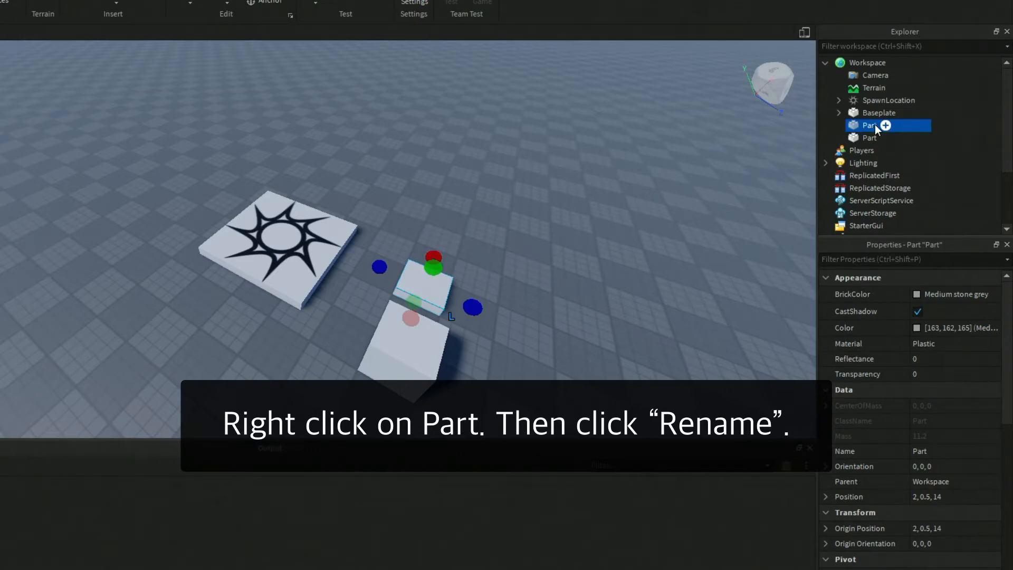
mouse_move(883, 127)
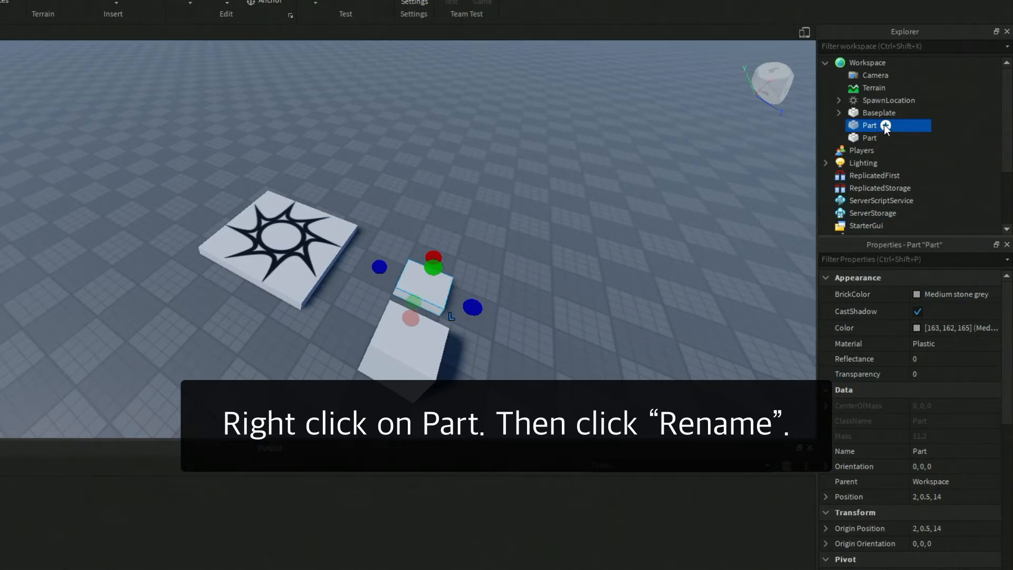
right_click(869, 138)
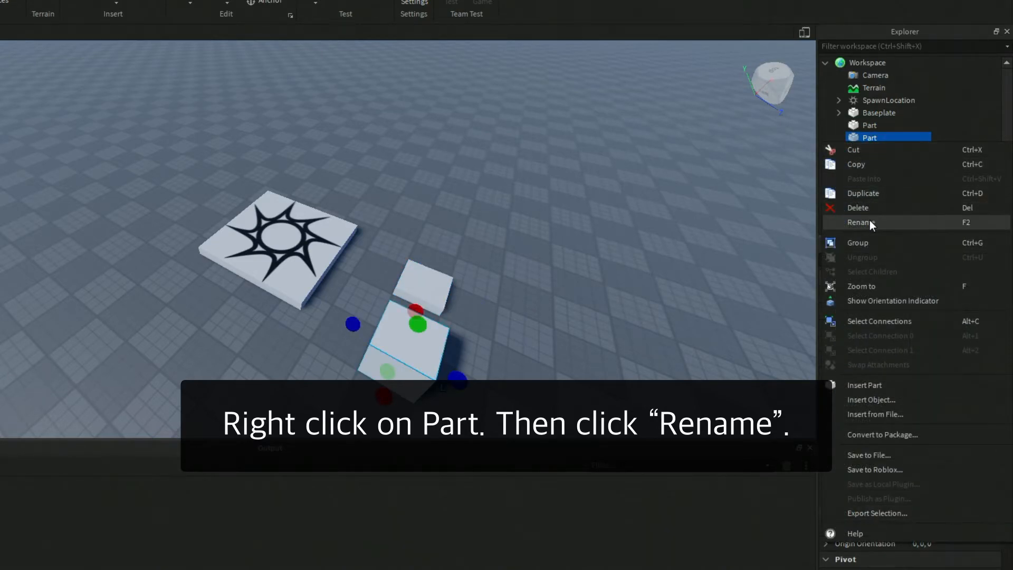
mouse_move(891, 221)
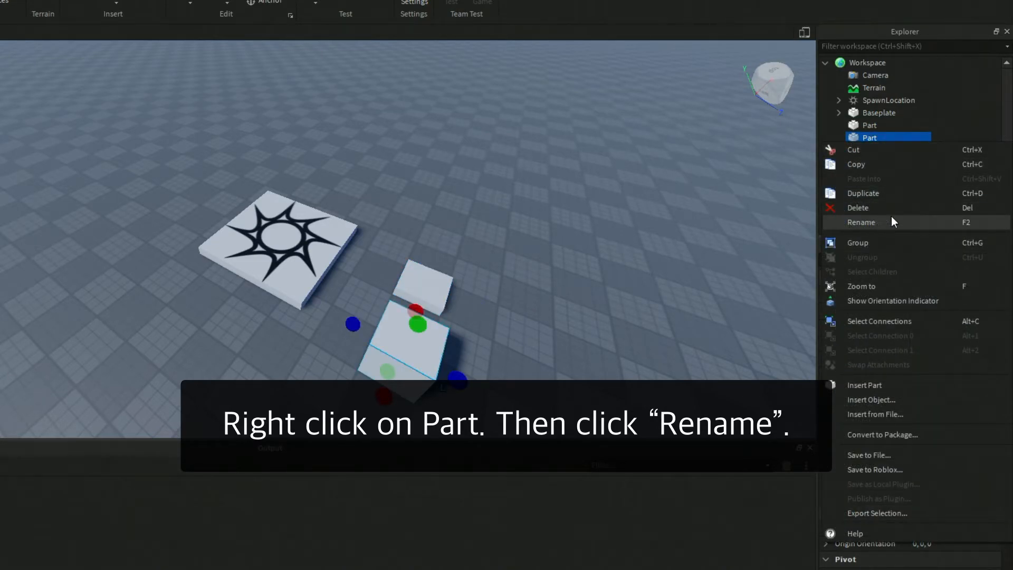
click(861, 222)
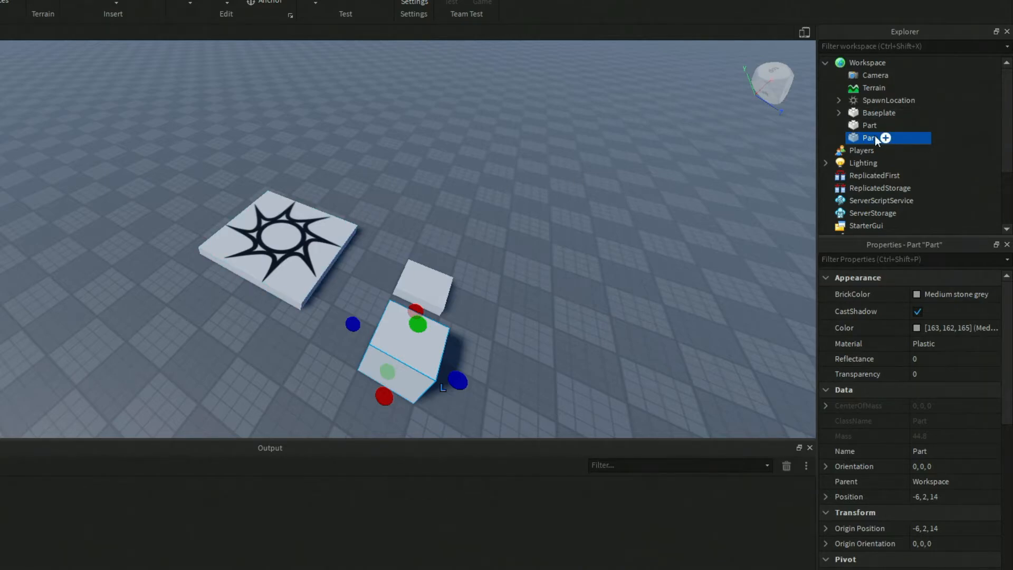
right_click(870, 138)
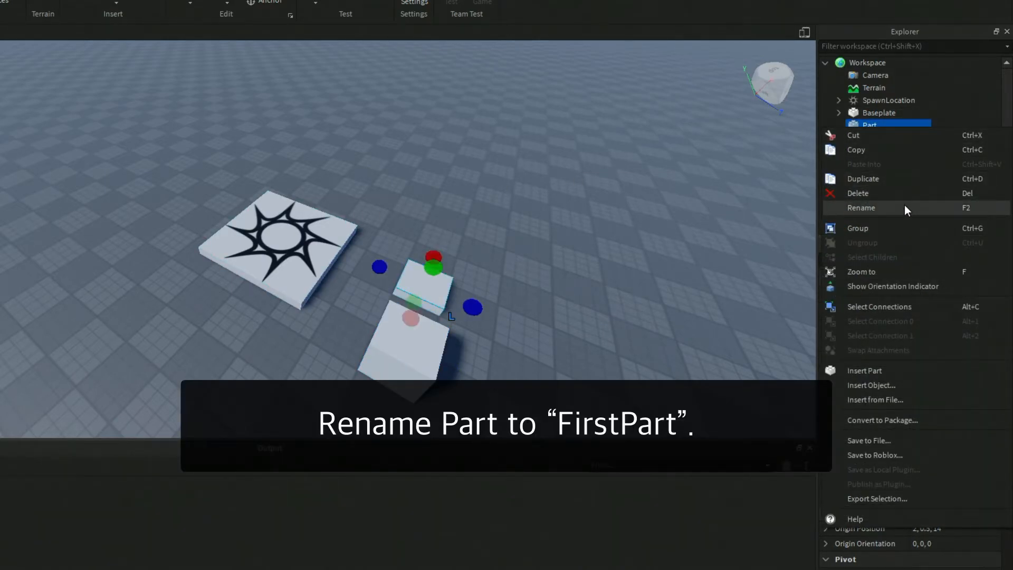
click(861, 207)
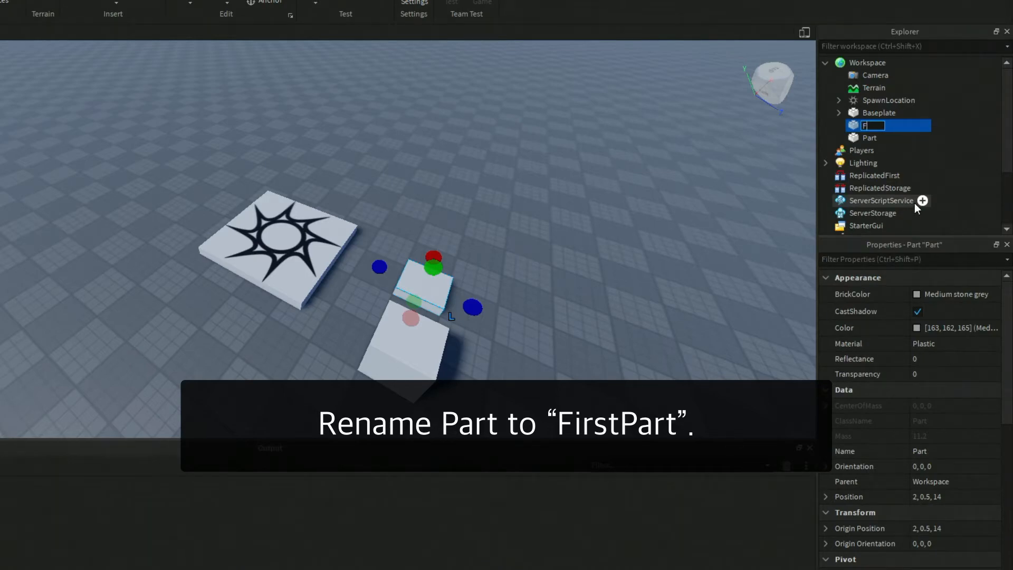
text(irstPart)
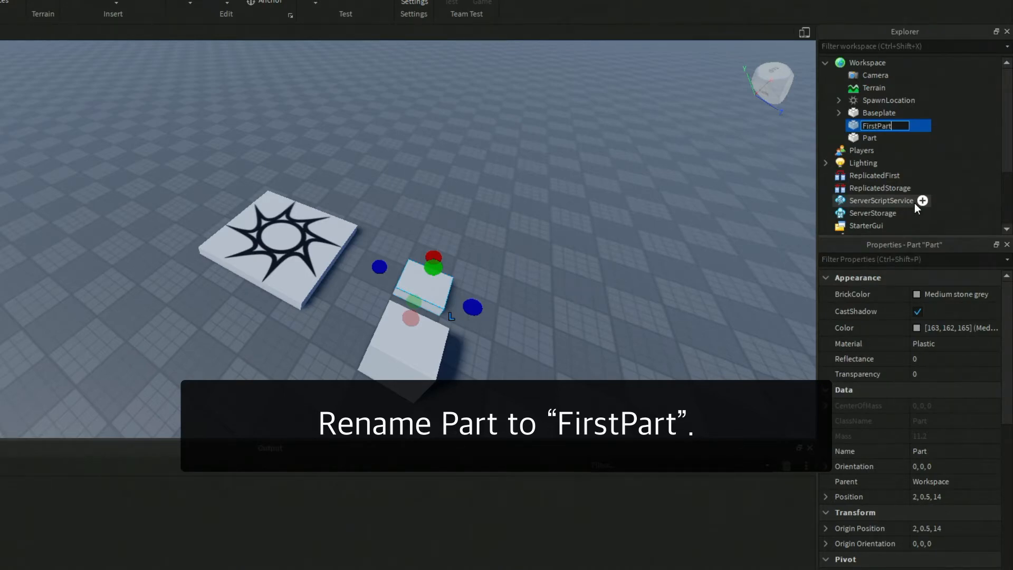
key(Return)
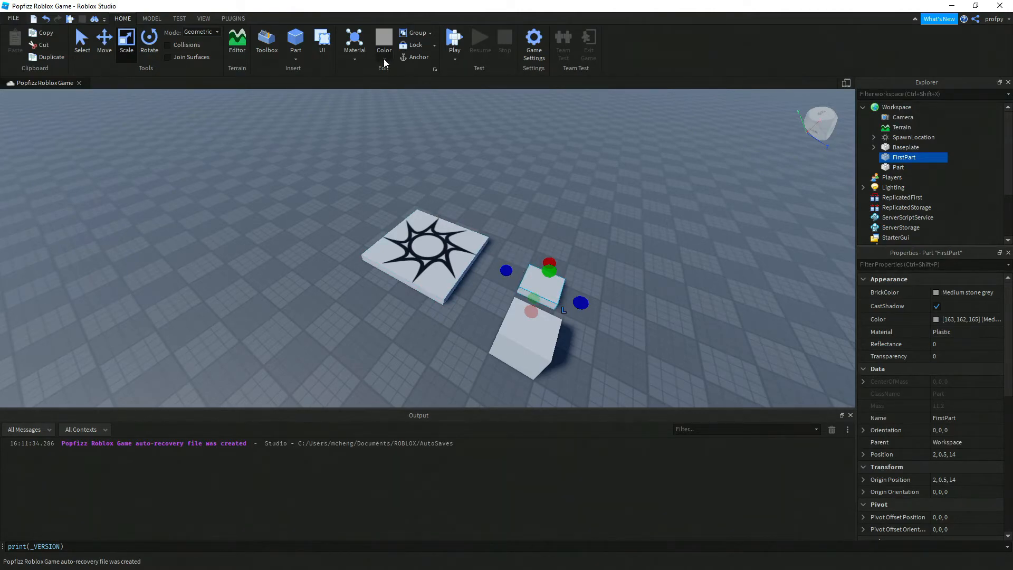
mouse_move(388, 66)
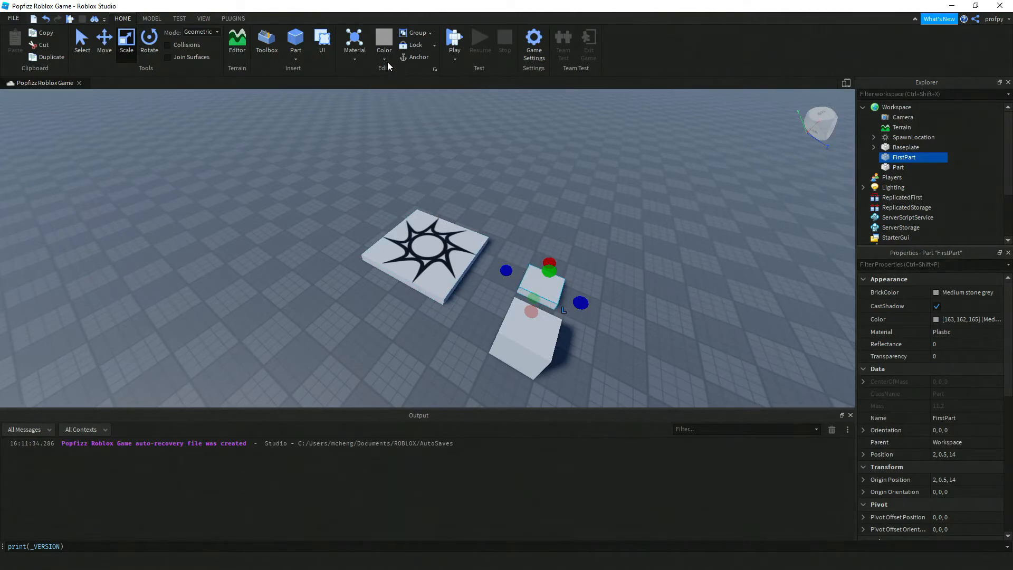
- Color FirstPart New Yeller from the Home tab's Color dropdown
click(383, 41)
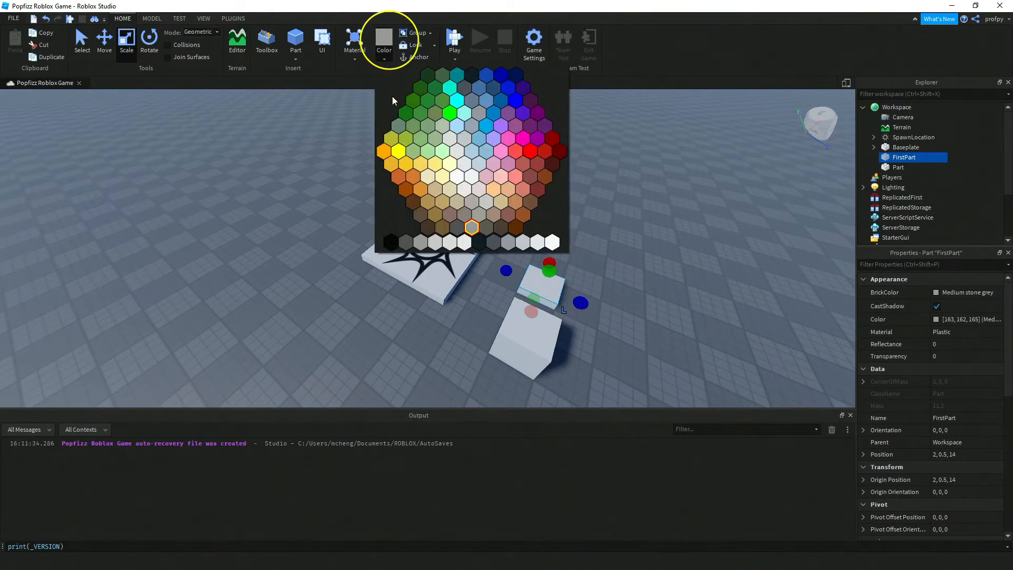
mouse_move(400, 153)
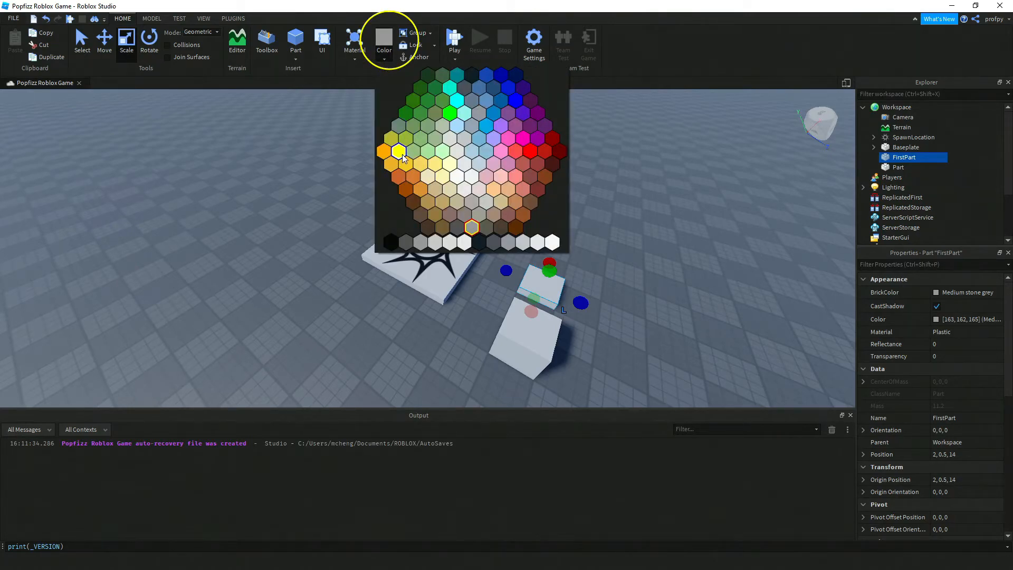
mouse_move(399, 151)
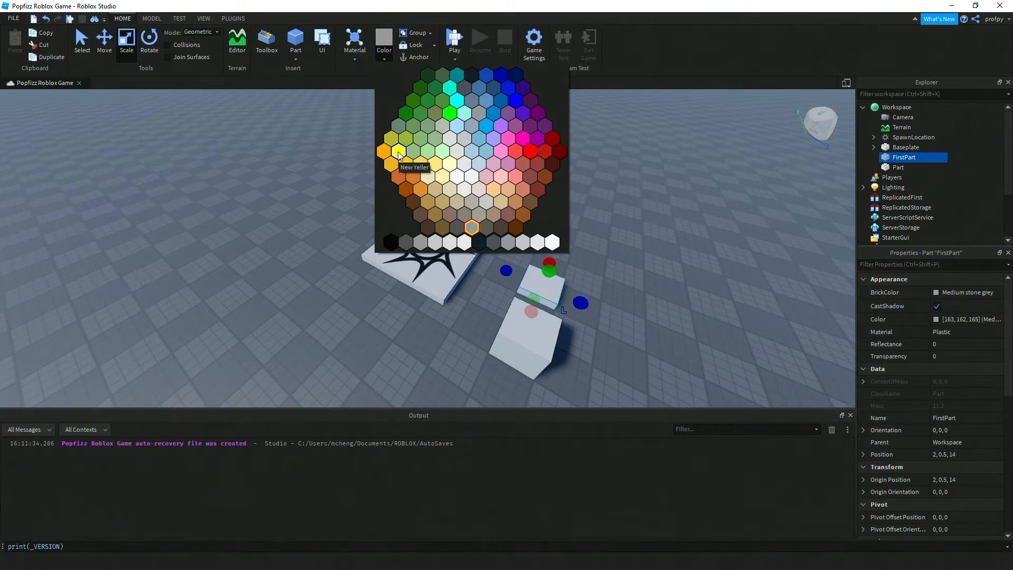
click(397, 151)
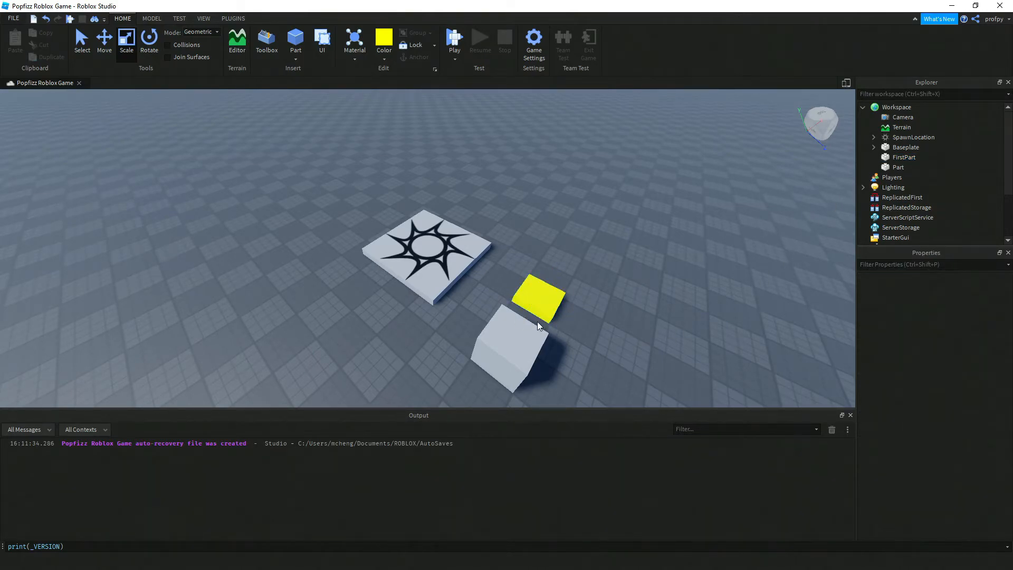
- Select the grey cube and rename its Explorer entry to SecondPart
click(511, 349)
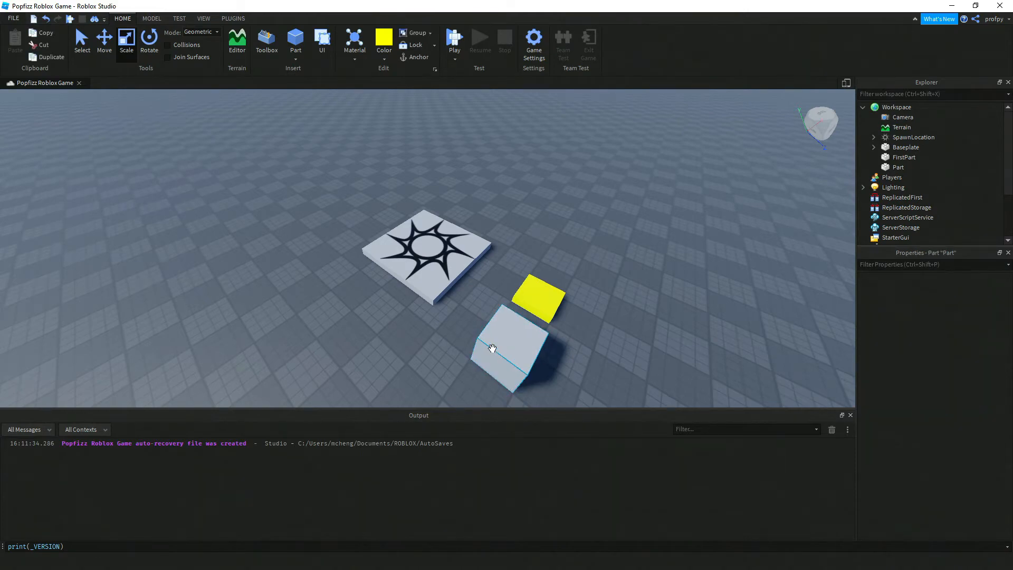
click(510, 349)
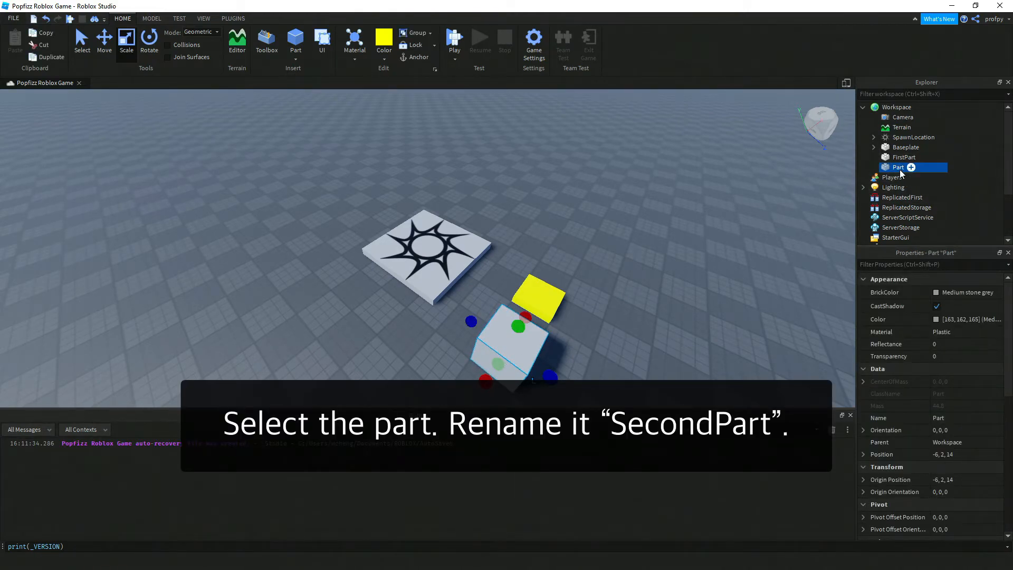
double_click(899, 167)
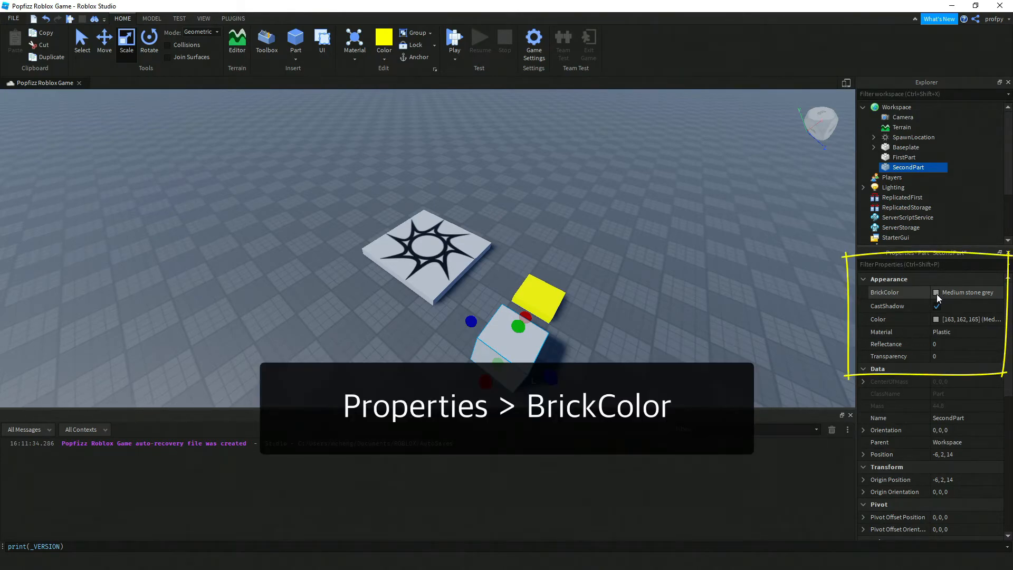
- Set SecondPart's BrickColor to Bright red after trying Storm blue and Dark blue
click(935, 292)
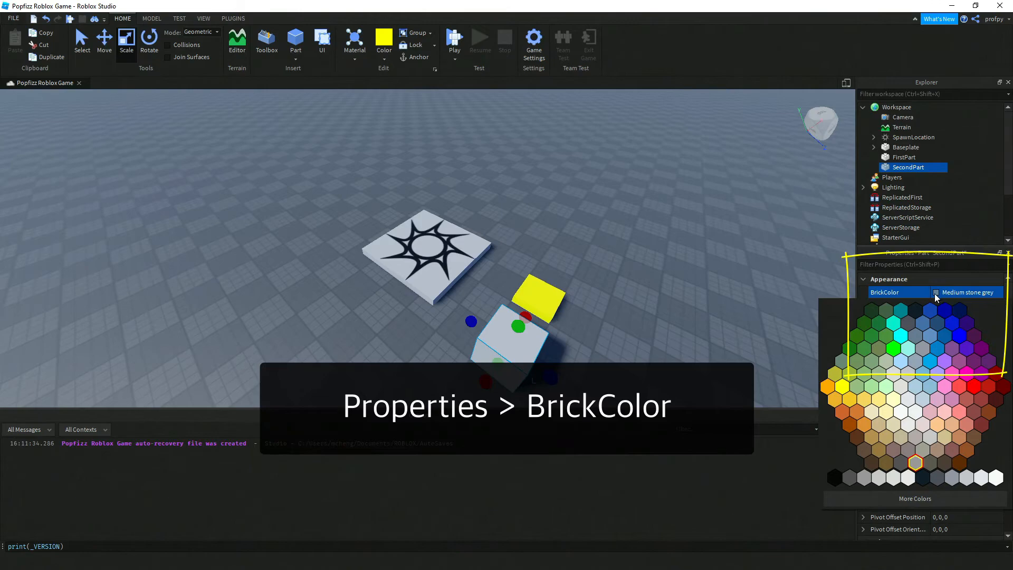
click(938, 321)
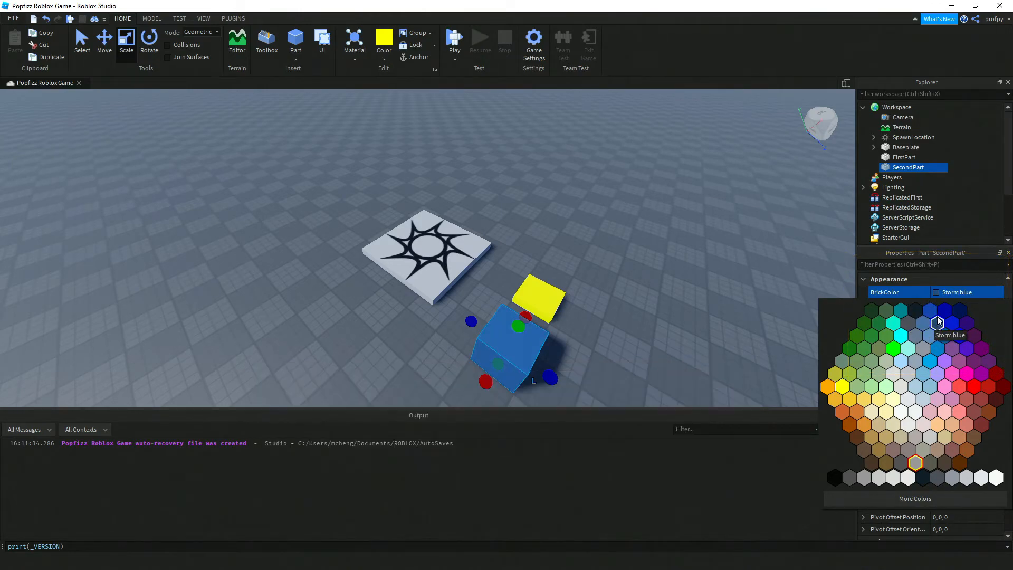
click(944, 310)
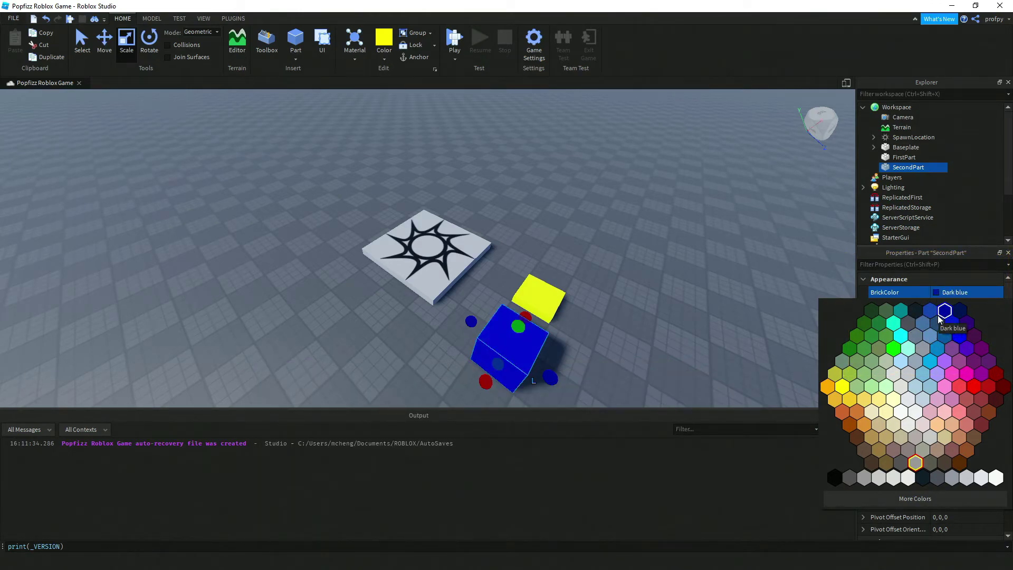
click(989, 386)
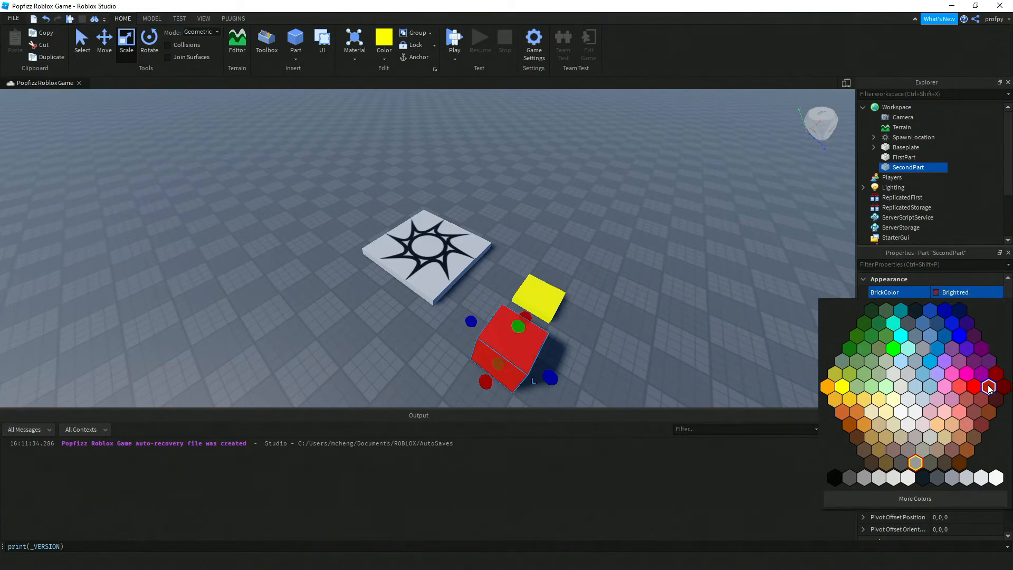
click(644, 310)
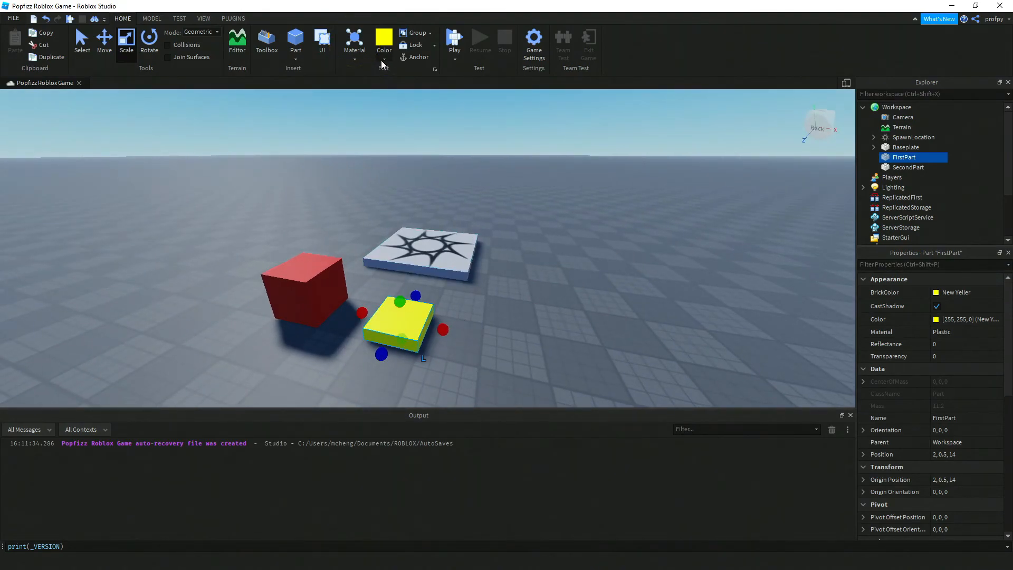
mouse_move(354, 44)
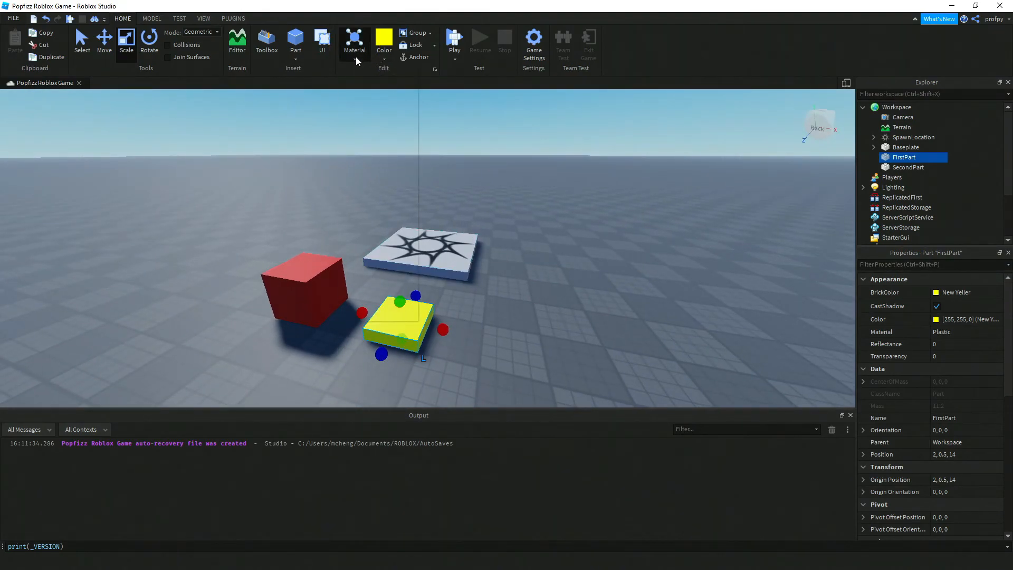
- Change FirstPart's material from Plastic to Metal, then deselect it
click(354, 44)
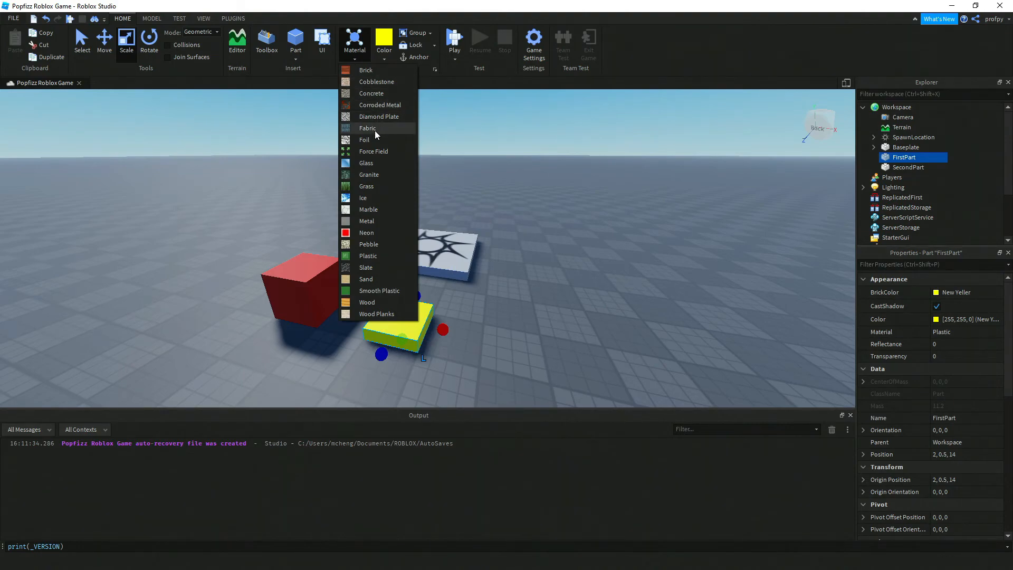
mouse_move(384, 182)
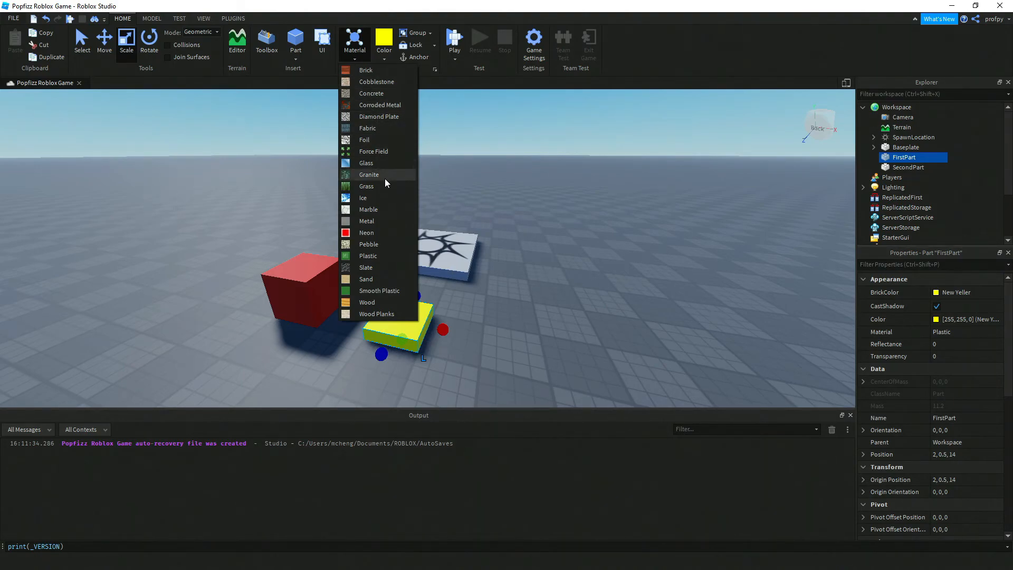
mouse_move(377, 81)
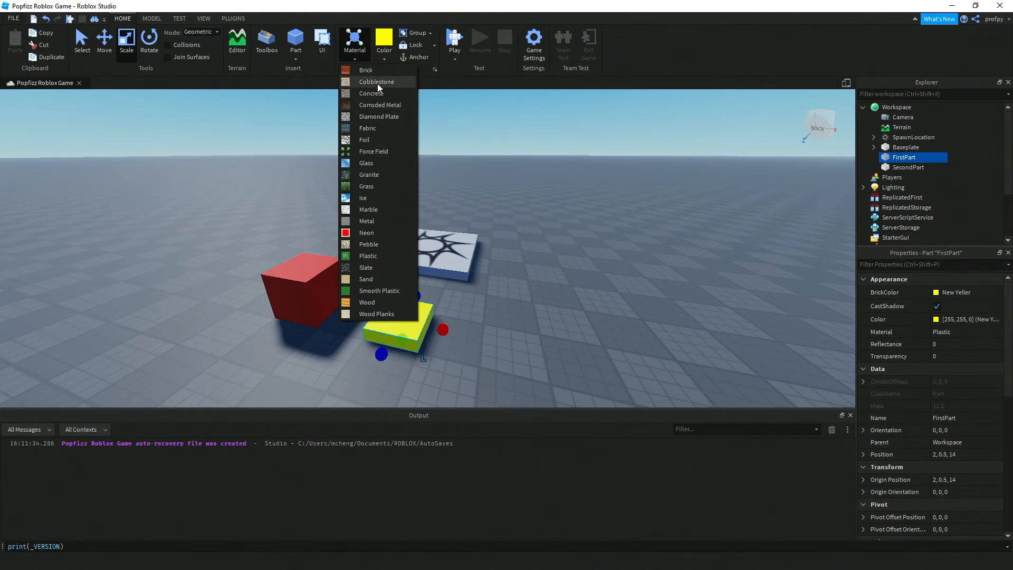
mouse_move(391, 217)
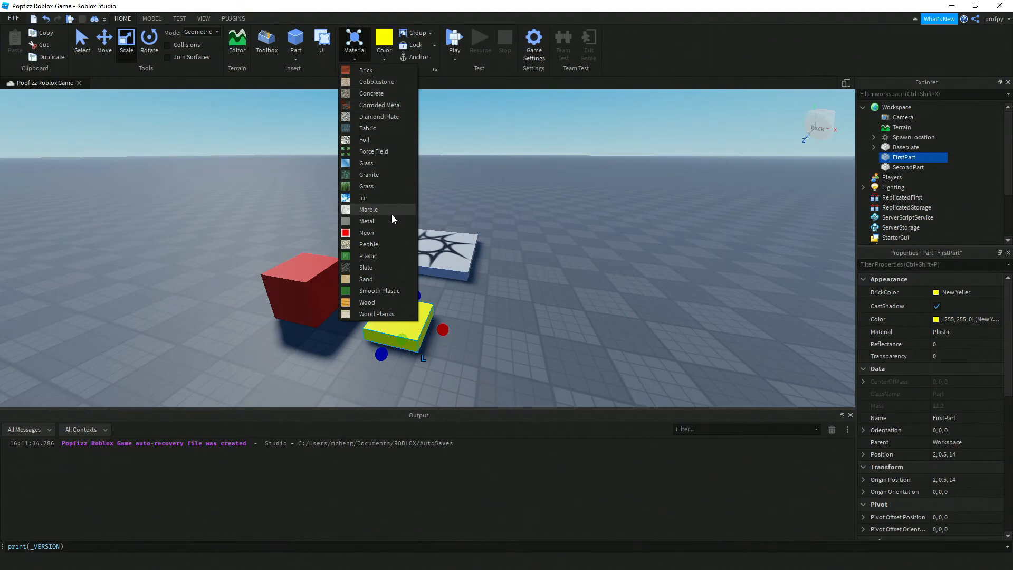
click(366, 221)
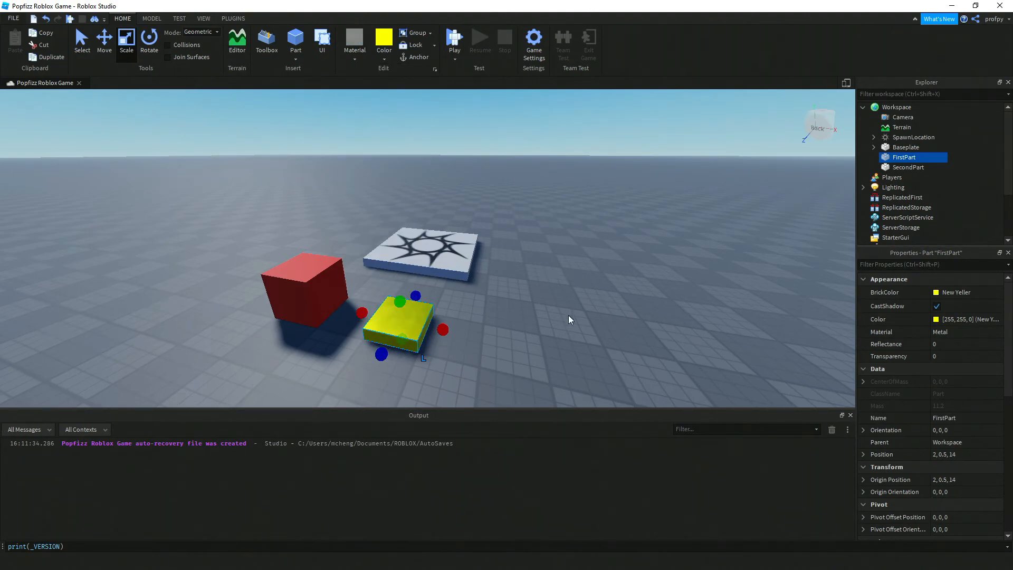
click(503, 340)
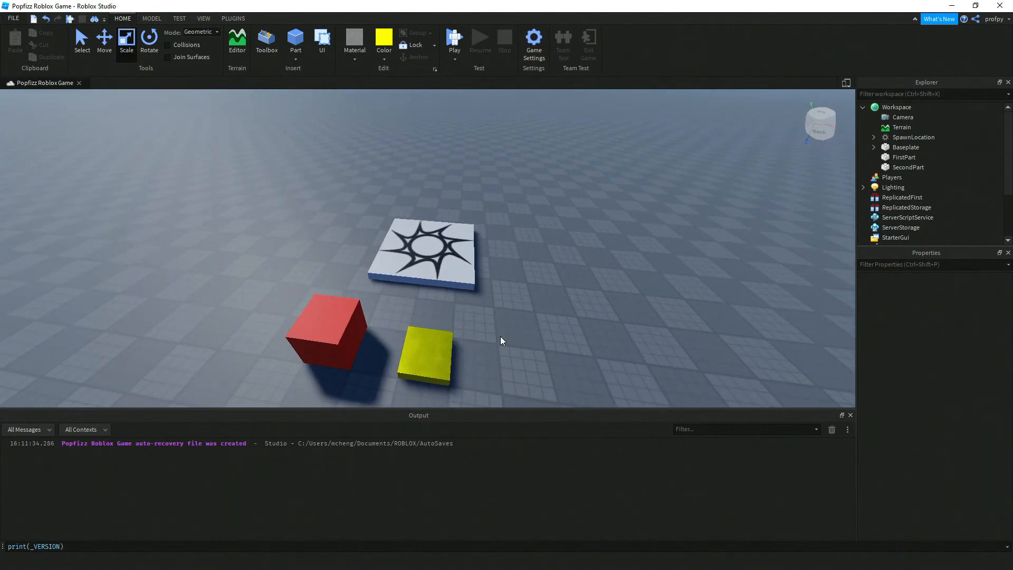
- Select the red SecondPart cube and set its material to Brick
click(326, 333)
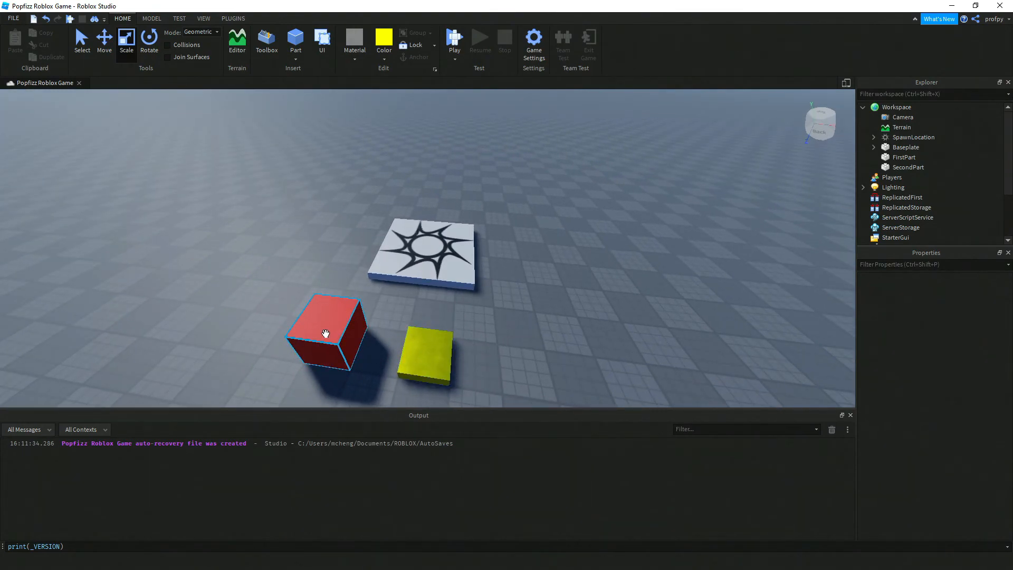
click(326, 333)
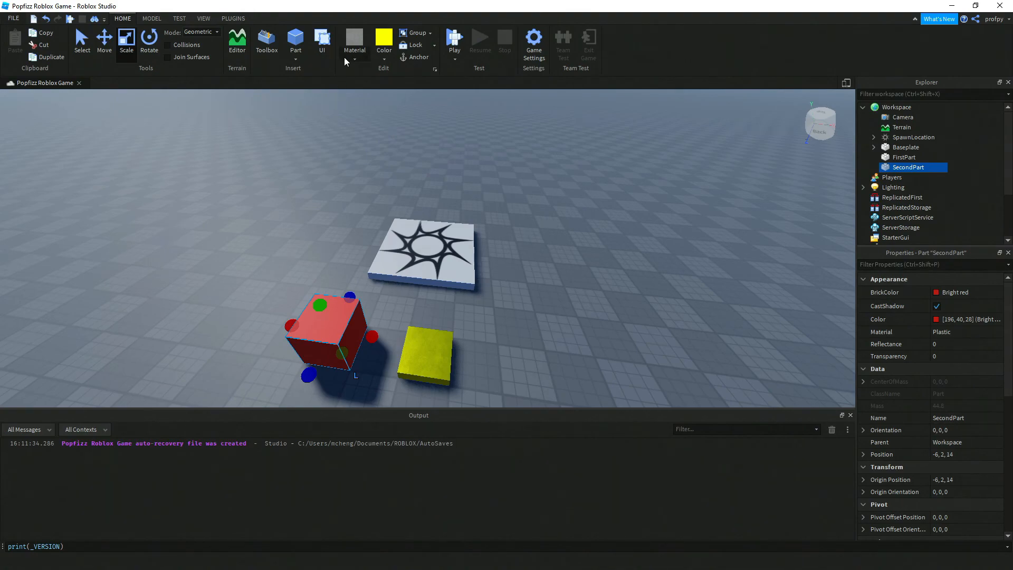
click(353, 44)
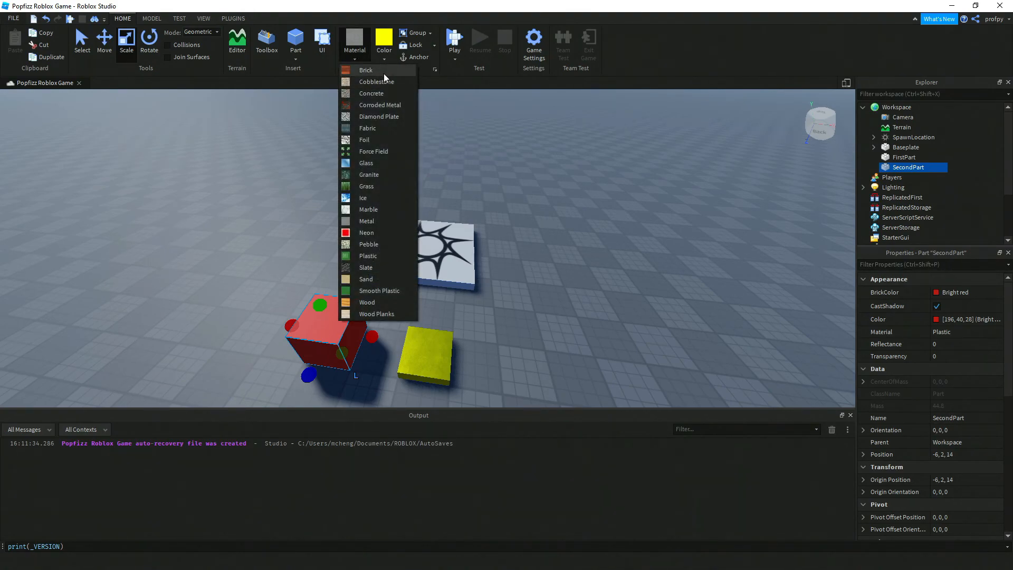
click(366, 70)
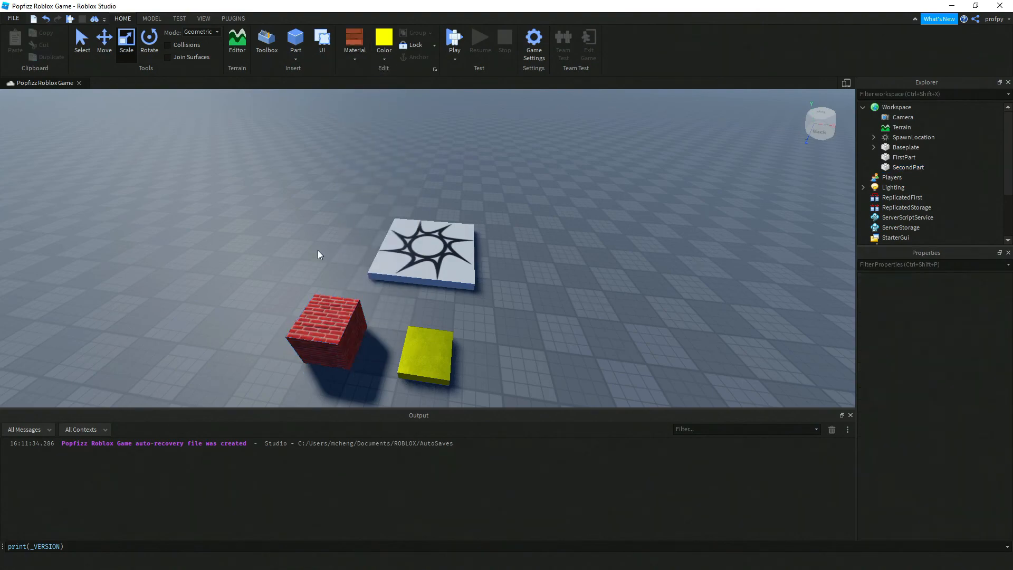